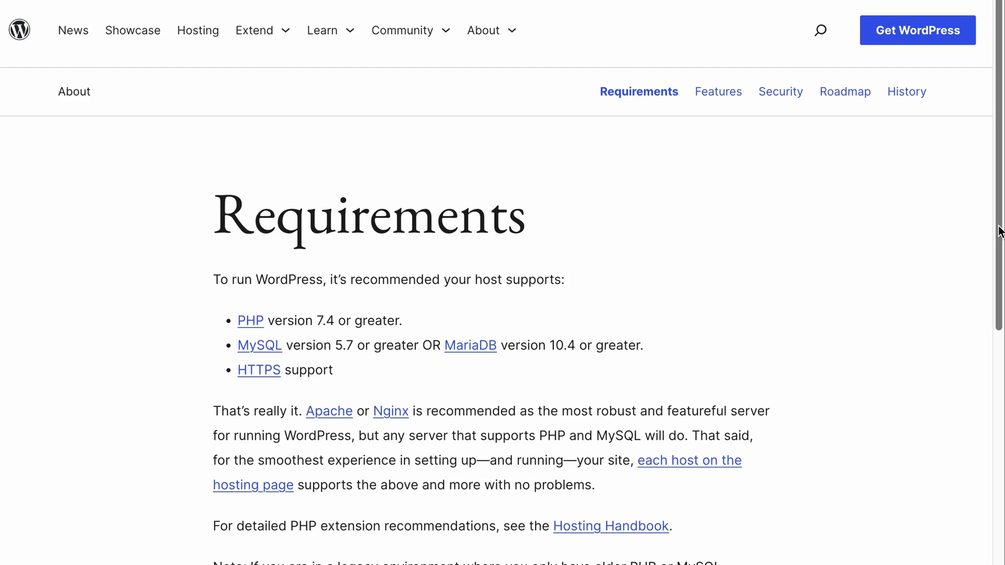
Pick NYC1, Ubuntu 22.04, the Basic Regular $4/mo plan, hostname tiny, and create the droplet
{"action": "scroll", "scroll_direction": "down", "scroll_amount": 3}
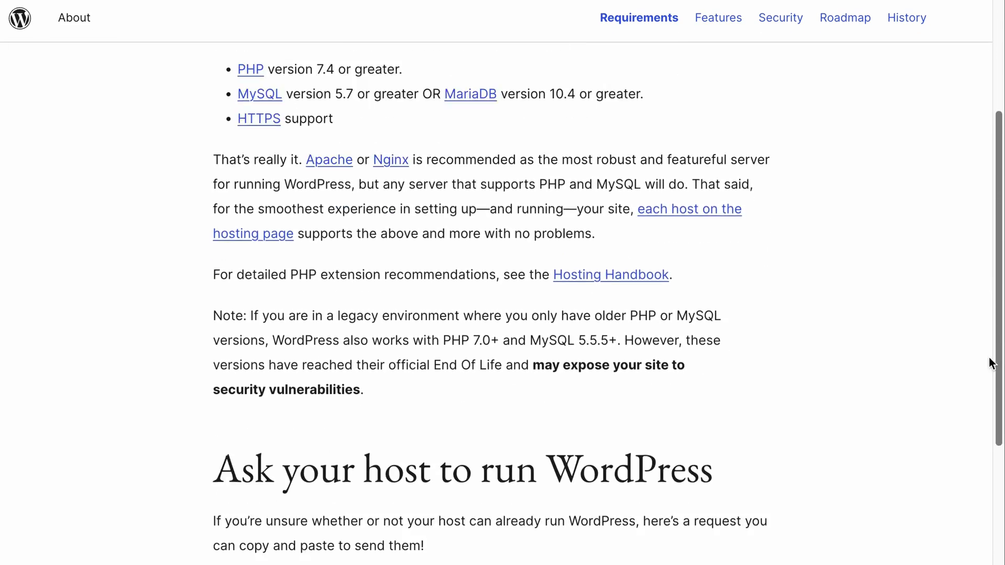
{"action": "scroll", "scroll_direction": "down", "scroll_amount": 3}
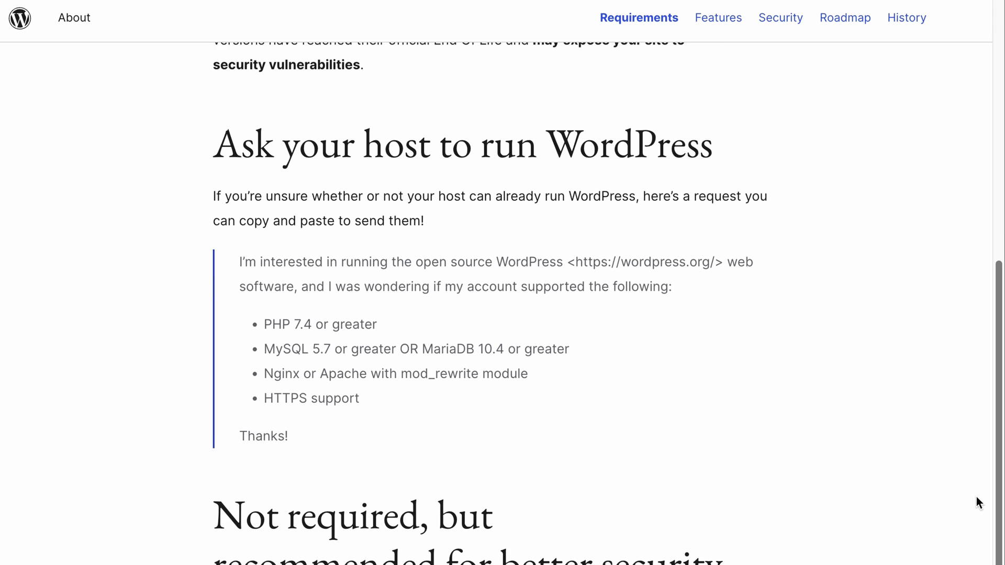
{"action": "scroll", "scroll_direction": "down", "scroll_amount": 3}
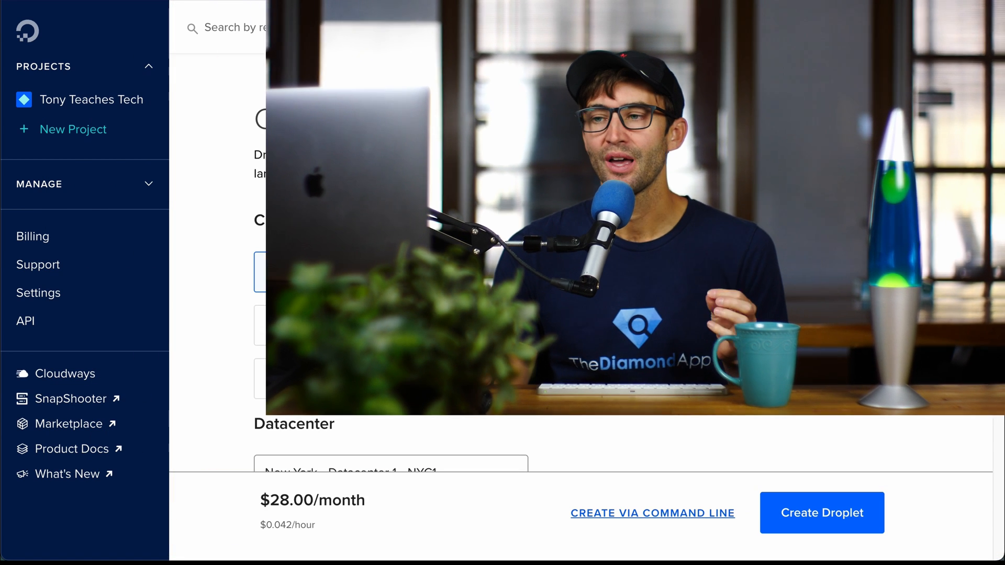
{"action": "scroll", "scroll_direction": "down", "scroll_amount": 3}
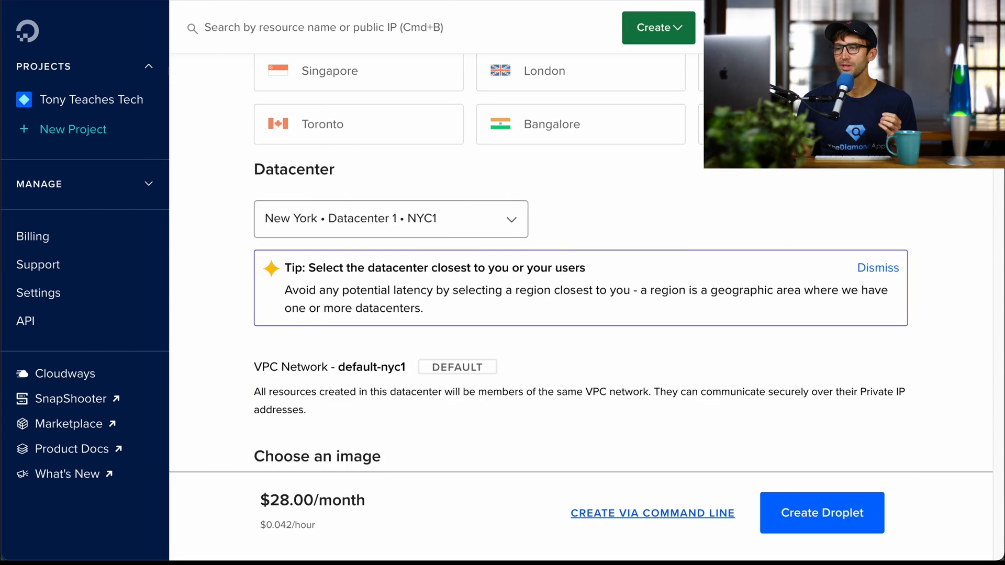
{"action": "scroll", "scroll_direction": "down", "scroll_amount": 3}
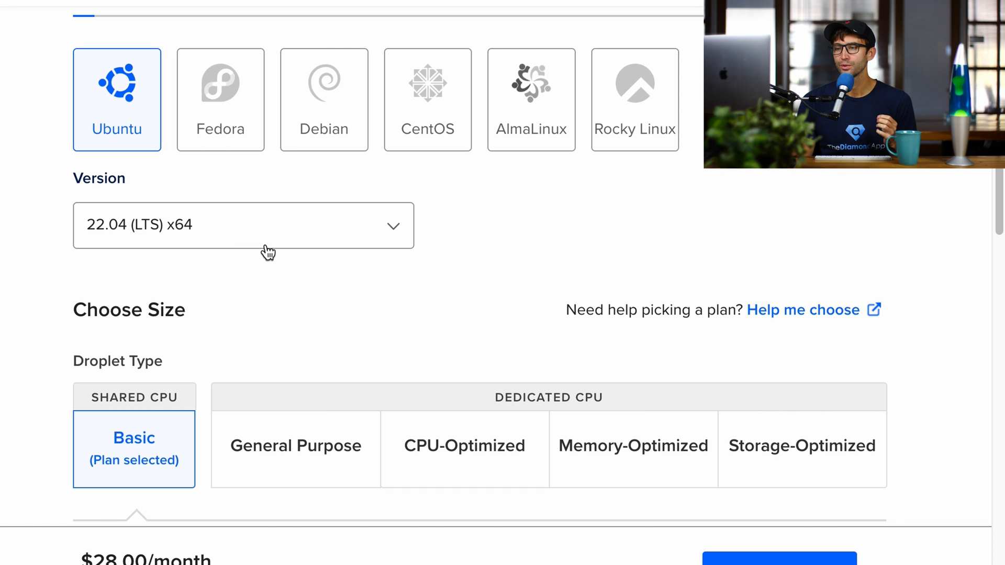
{"action": "scroll", "scroll_direction": "down", "scroll_amount": 3}
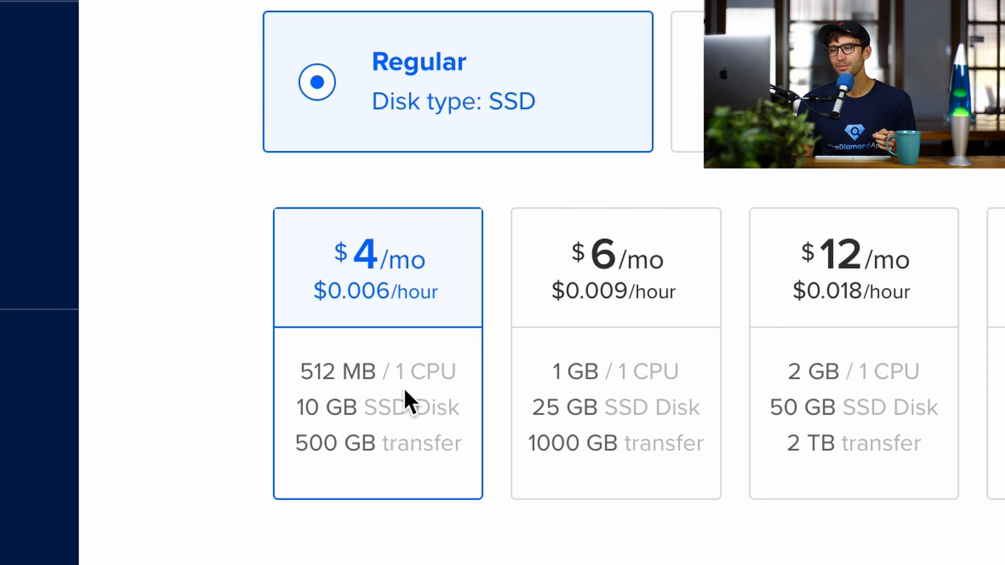
{"action": "mouse_move", "coordinate": [391, 432]}
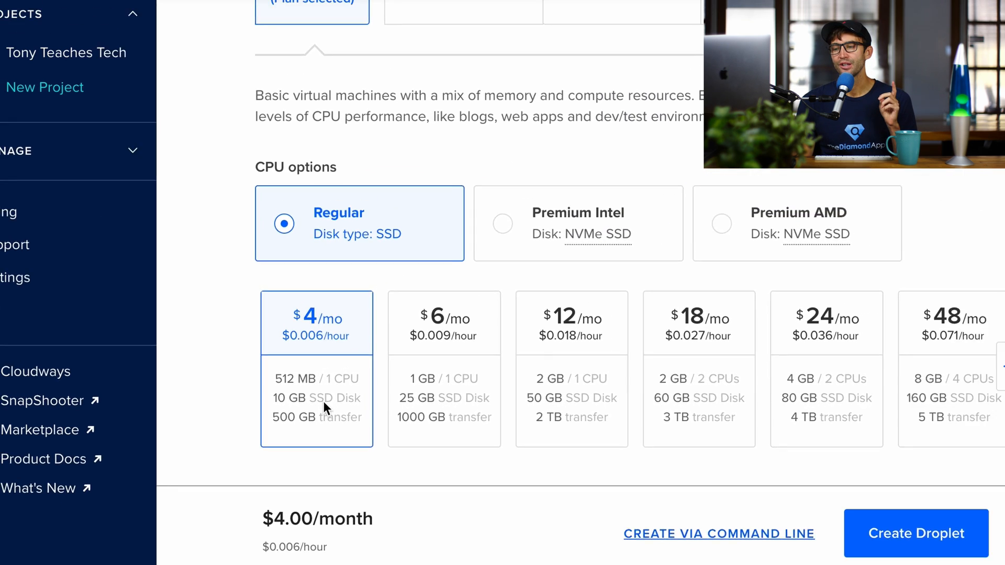
{"action": "scroll", "scroll_direction": "down", "scroll_amount": 3}
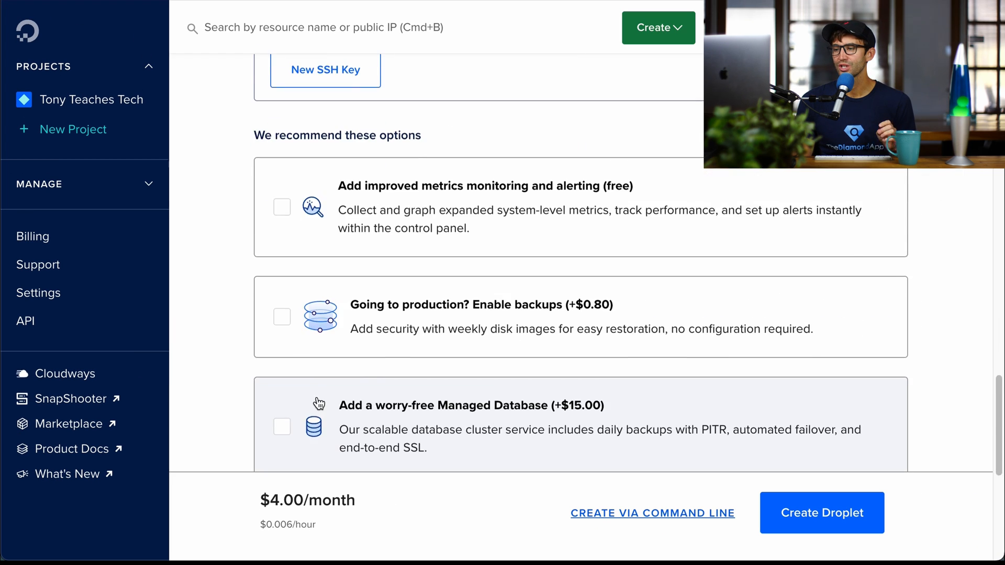
{"action": "type", "text": "tiny"}
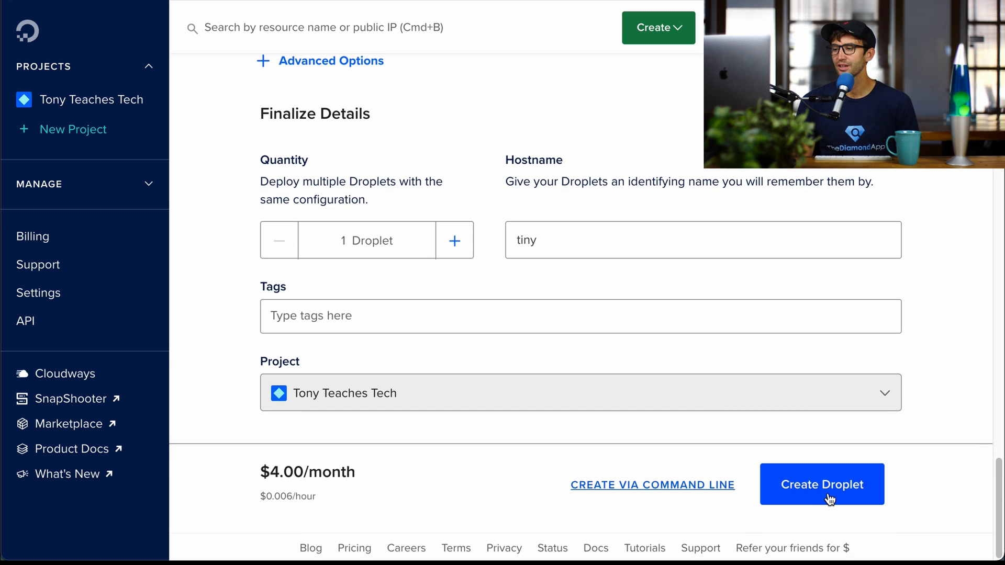
{"action": "left_click", "coordinate": [822, 484]}
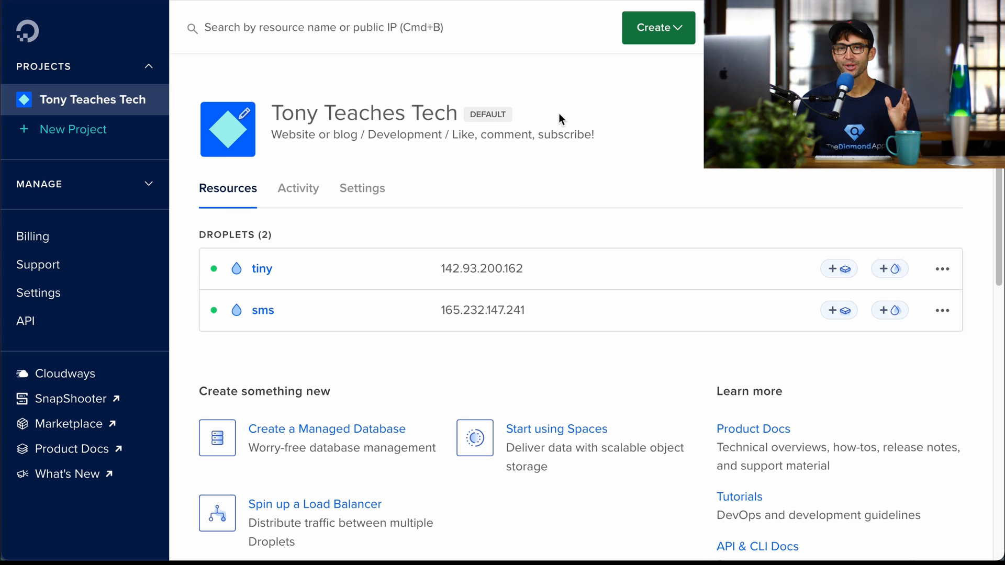
{"action": "mouse_move", "coordinate": [509, 275]}
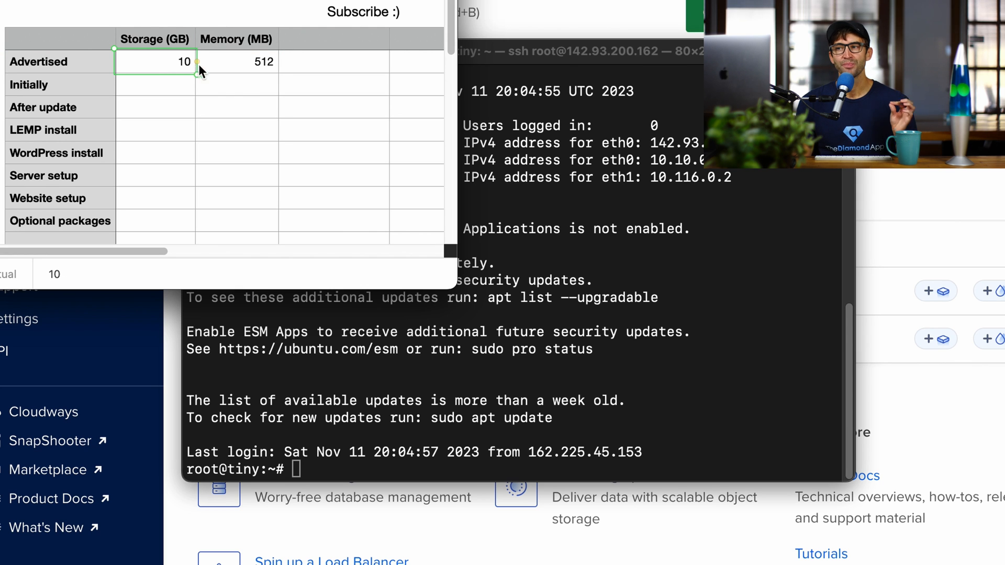
Run df -h on the droplet and log 7.9 GB free storage in the Initially row
{"action": "left_click", "coordinate": [237, 62]}
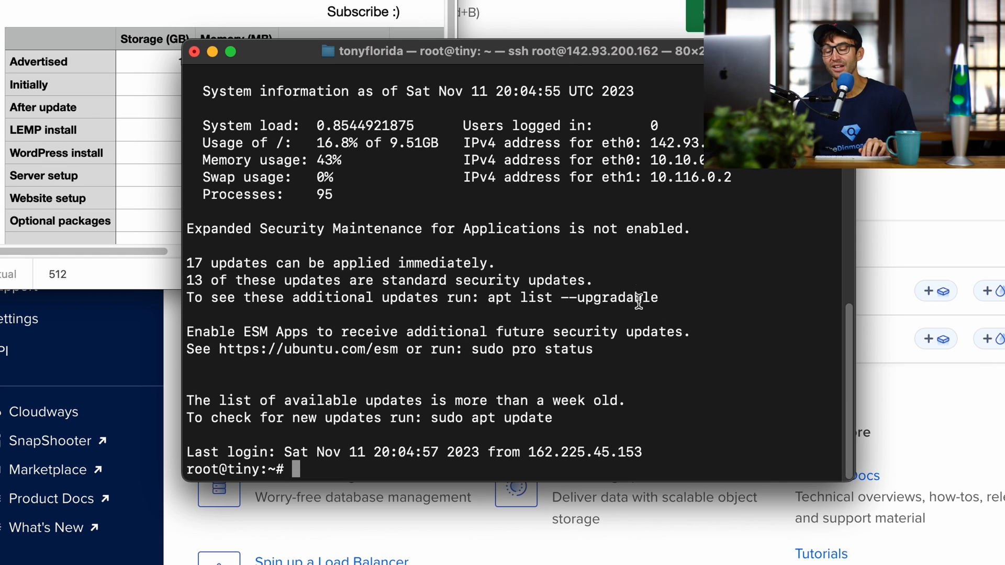
{"action": "type", "text": "df -h"}
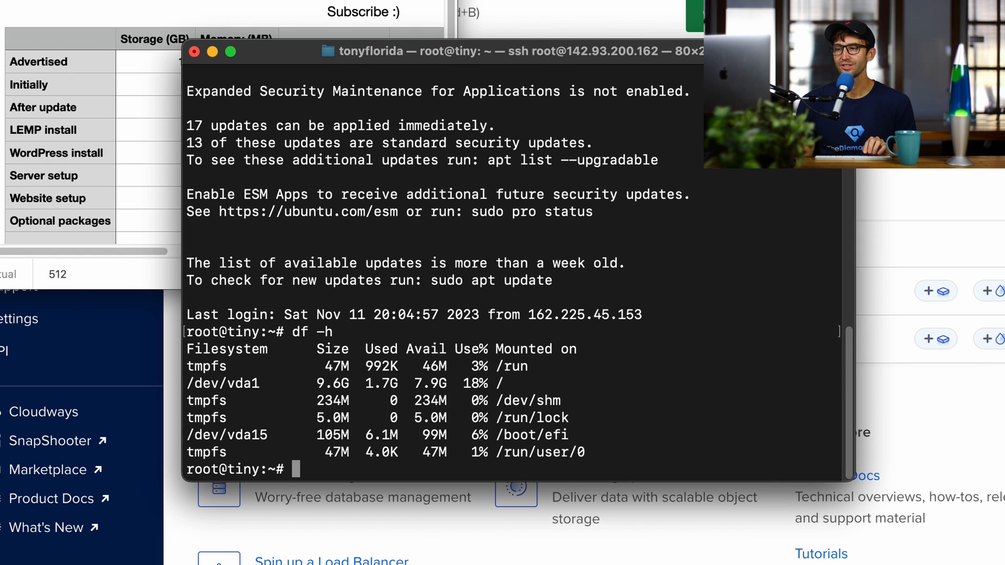
{"action": "double_click", "coordinate": [430, 383]}
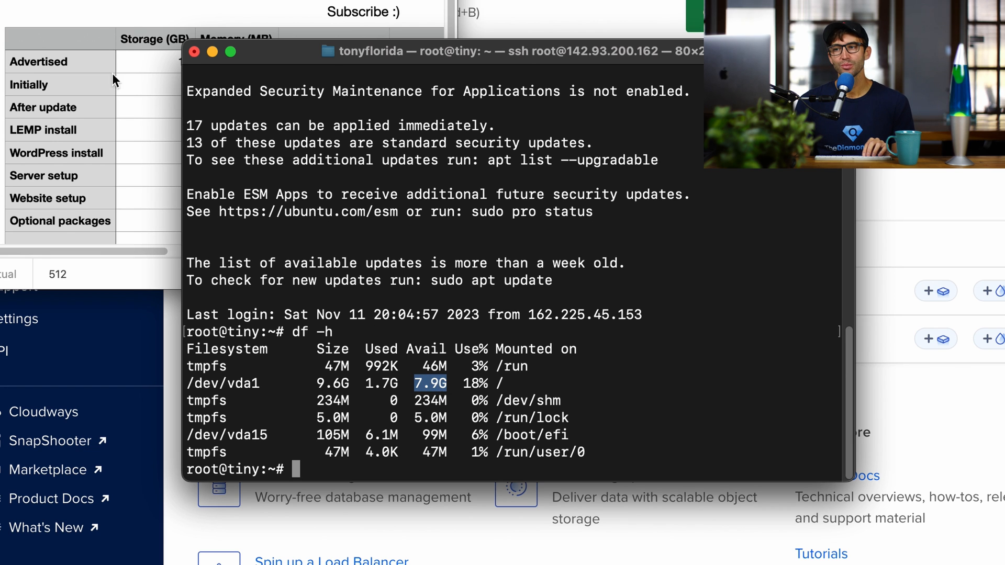
{"action": "type", "text": "7"}
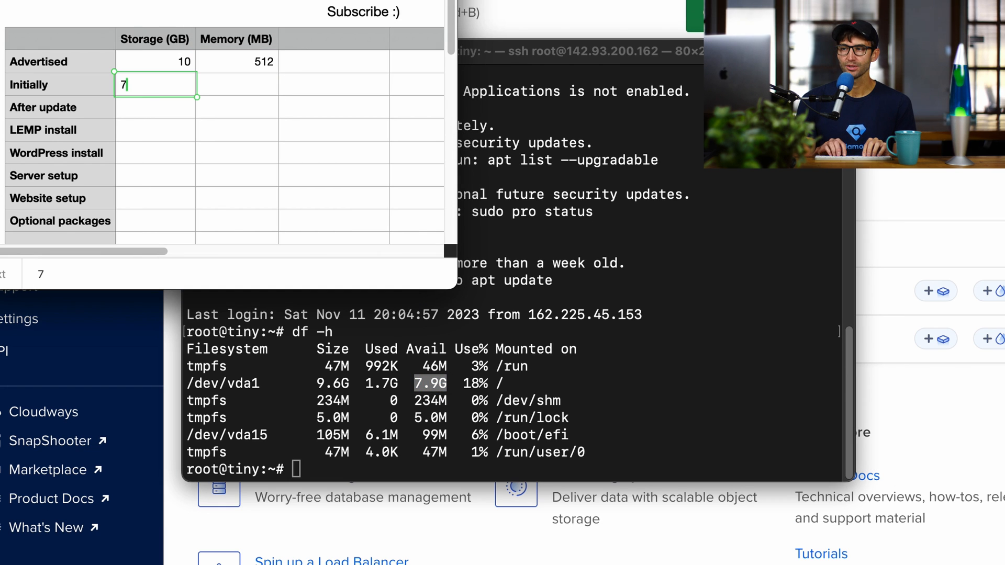
{"action": "type", "text": ".9"}
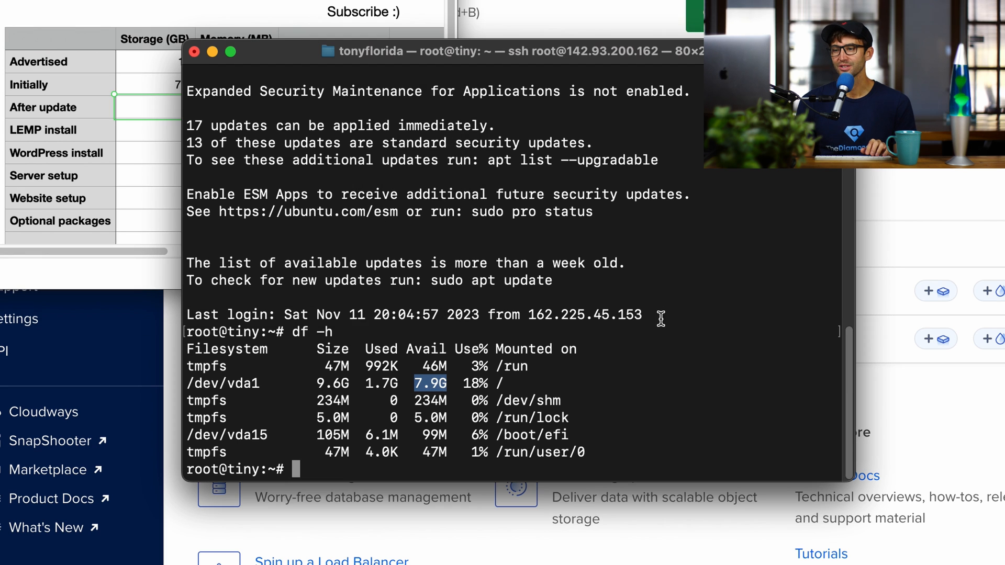
Run free -h to read the droplet's available memory, about 296Mi with no swap
{"action": "type", "text": "free -h"}
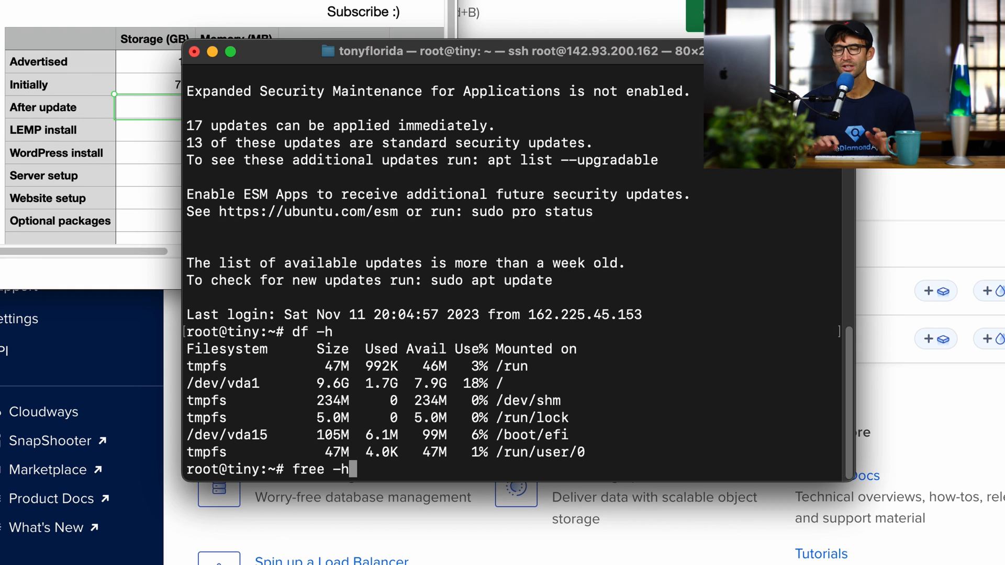
{"action": "double_click", "coordinate": [340, 469]}
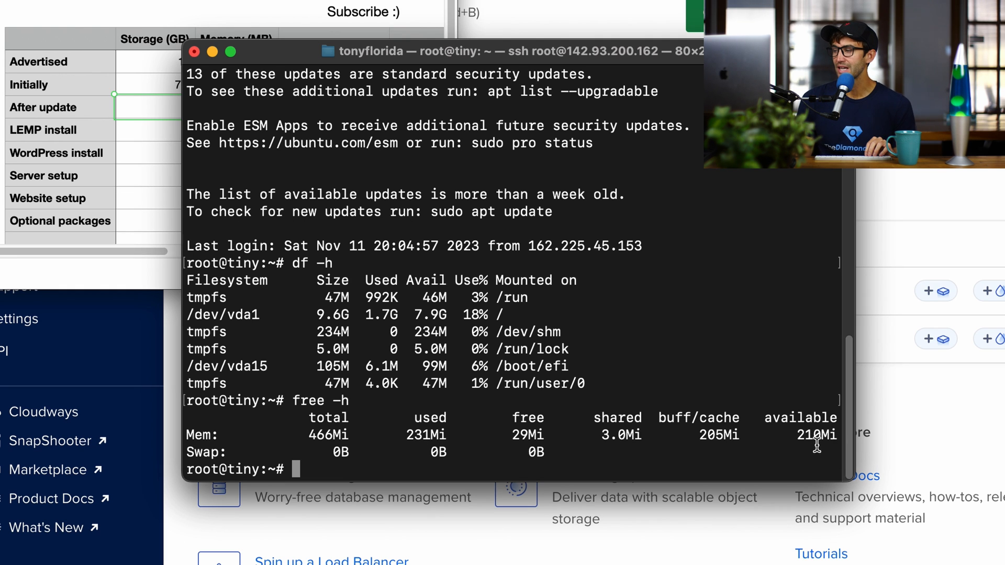
{"action": "type", "text": "free -h"}
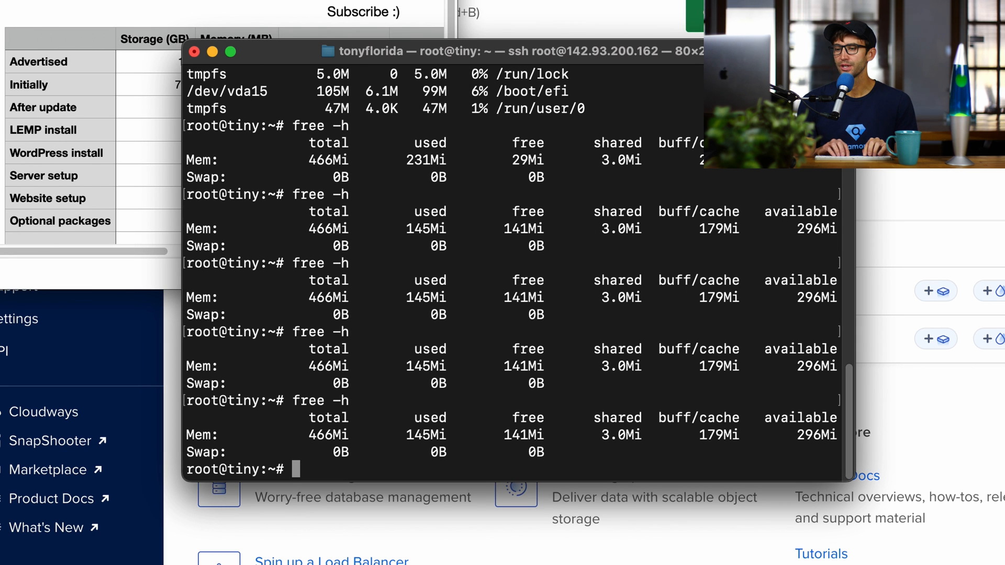
Run sudo apt update && sudo apt upgrade and confirm with y
{"action": "type", "text": "sudo apt"}
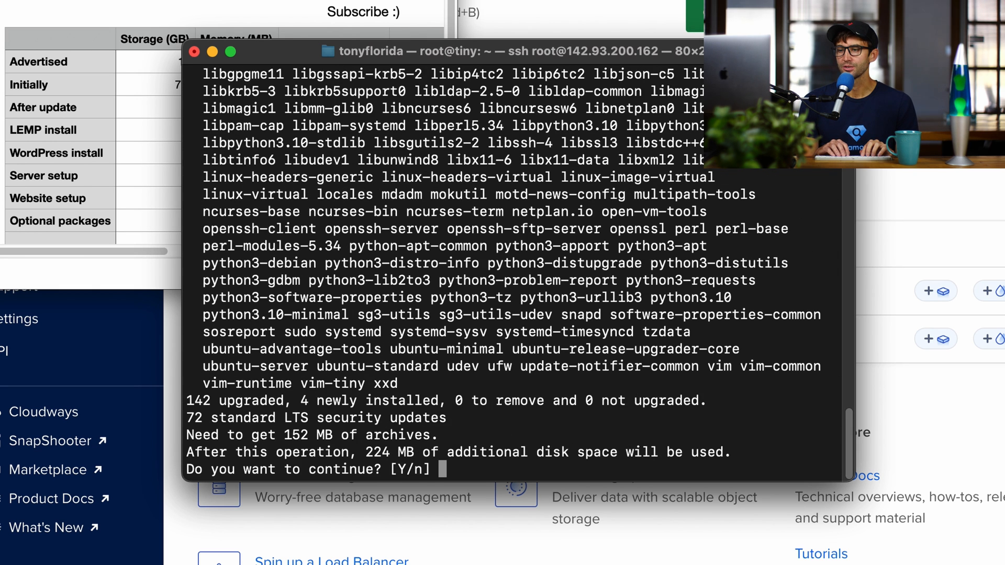
{"action": "type", "text": "y"}
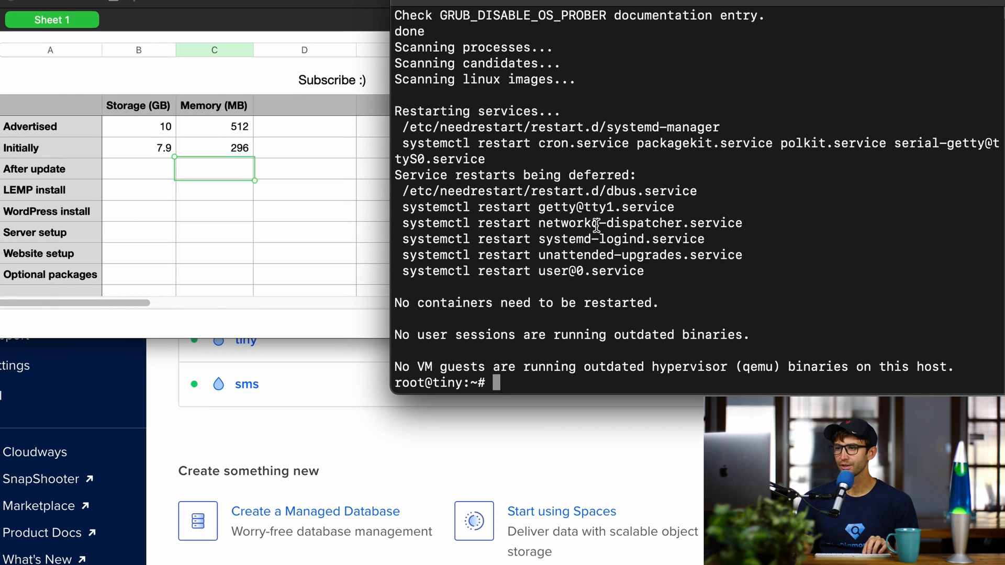
Log after-update readings of 7.6 GB storage and 304 MB memory, then type the LEMP apt install command
{"action": "type", "text": "df -h"}
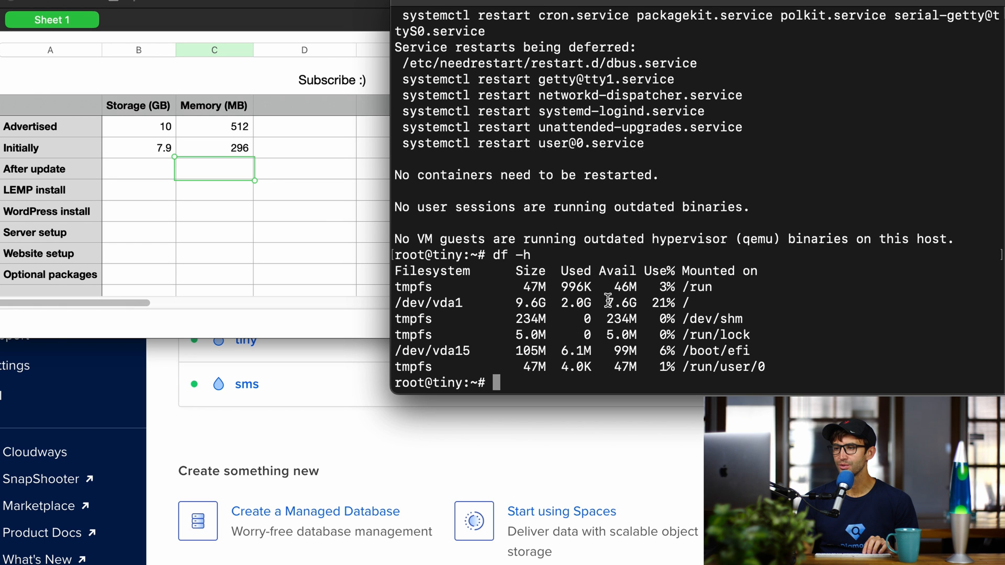
{"action": "type", "text": "7.6"}
{"action": "type", "text": "free -h"}
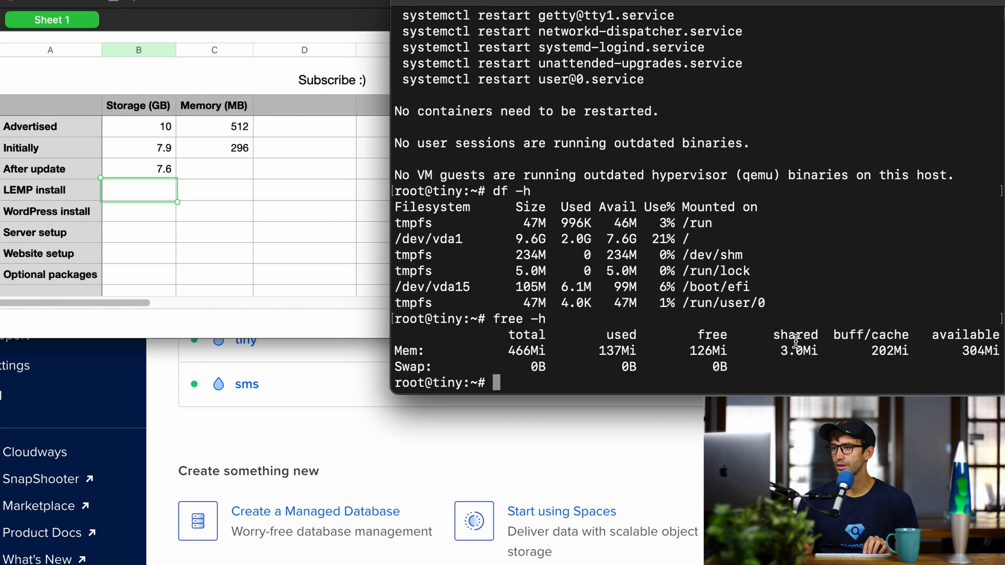
{"action": "left_click", "coordinate": [214, 168]}
{"action": "type", "text": "304"}
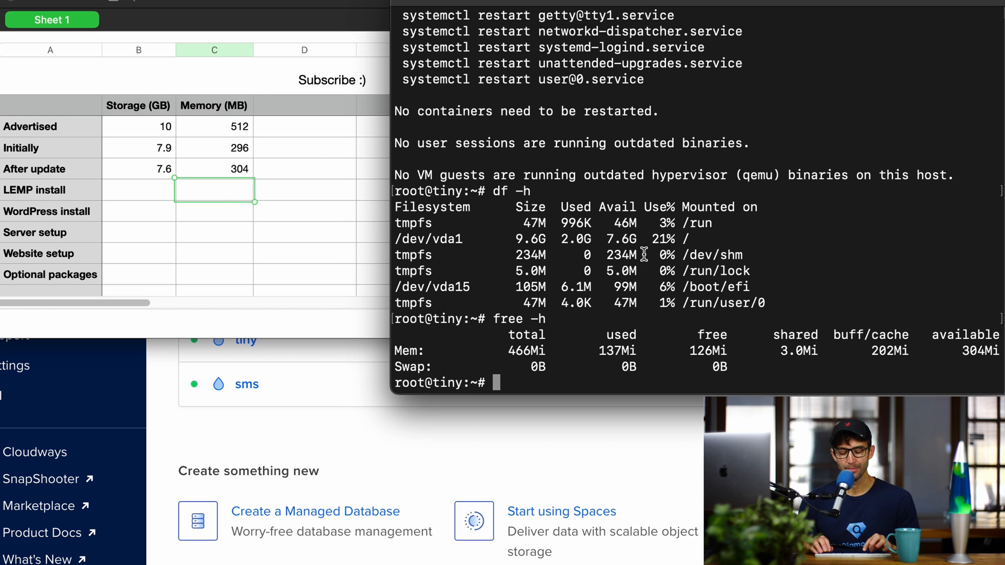
{"action": "type", "text": "apt install nginx mariadb-server php-fpm php-mysql php-gd"}
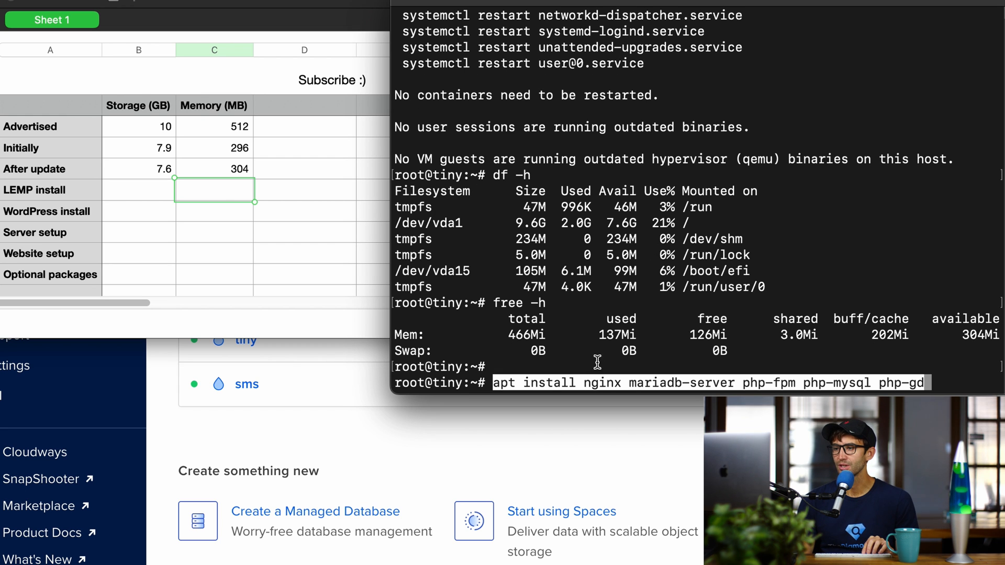
Install nginx, mariadb-server, php-fpm, php-mysql and php-gd, then log 7.3 GB and 232 MB readings
{"action": "double_click", "coordinate": [656, 383]}
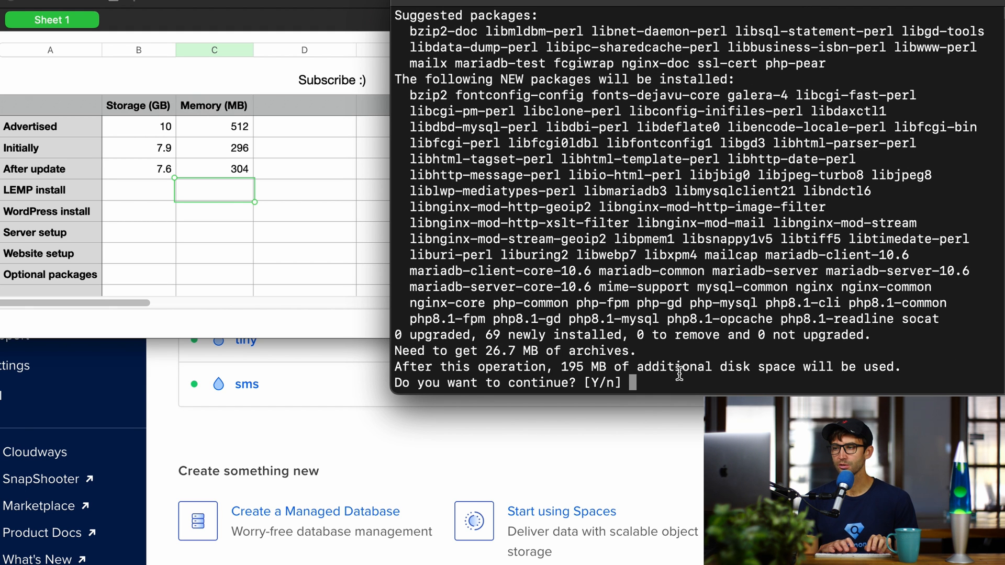
{"action": "type", "text": "Y"}
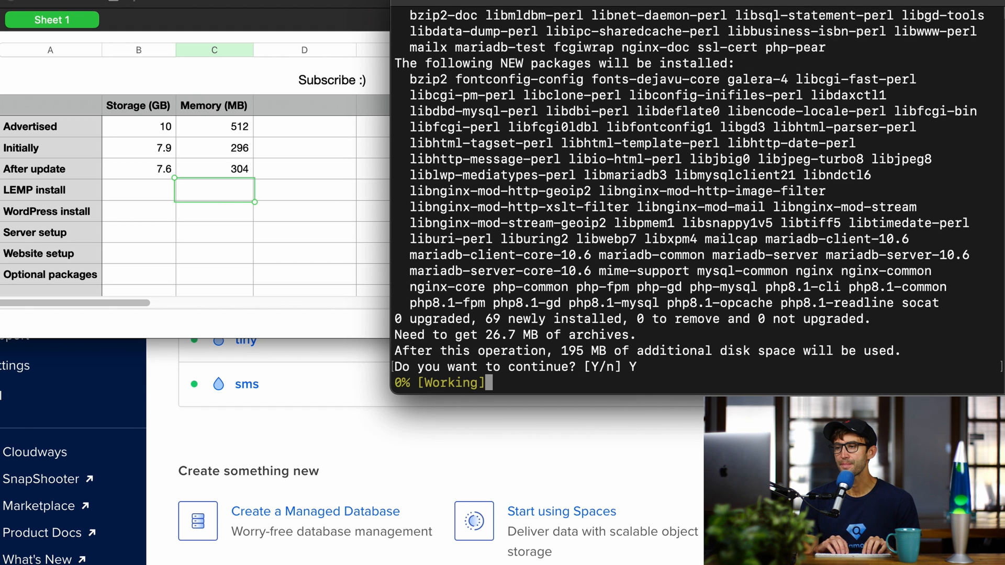
{"action": "type", "text": "df -h"}
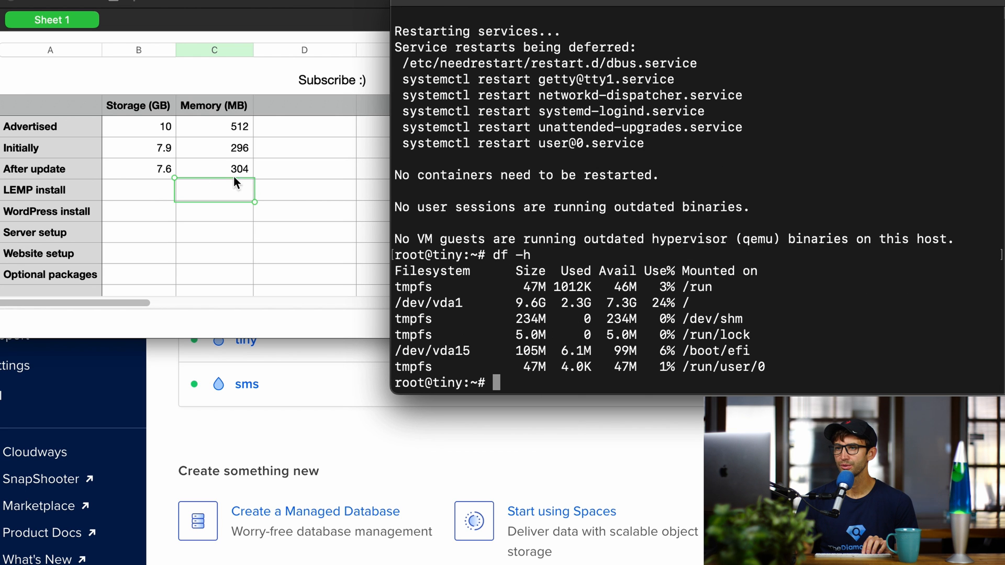
{"action": "type", "text": "7"}
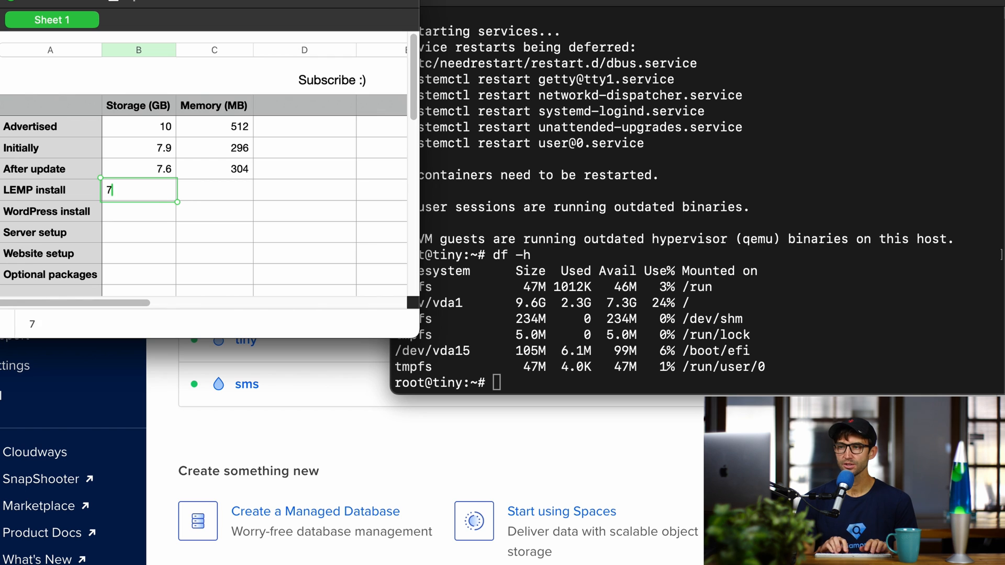
{"action": "type", "text": "7.3"}
{"action": "left_click", "coordinate": [697, 383]}
{"action": "type", "text": "free -h"}
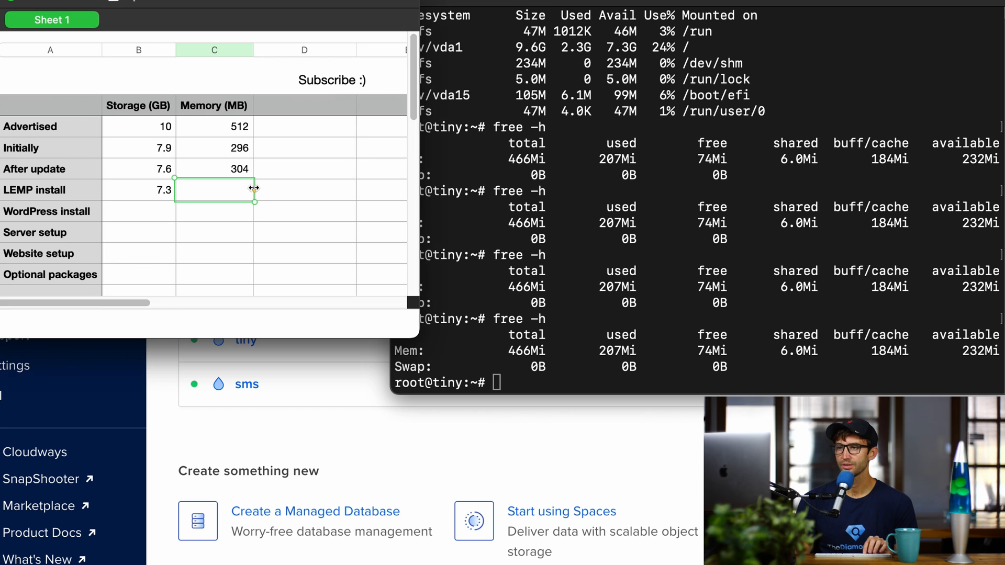
{"action": "type", "text": "232"}
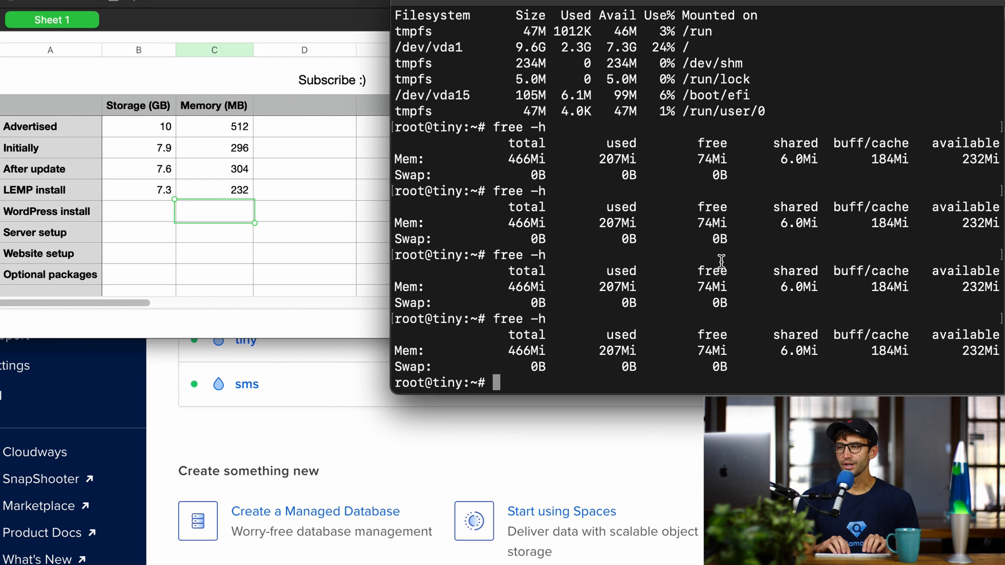
In /var/www, wget and extract latest.tar.gz, chown wordpress to www-data, then start mysql -u root -p
{"action": "type", "text": "cd /var/"}
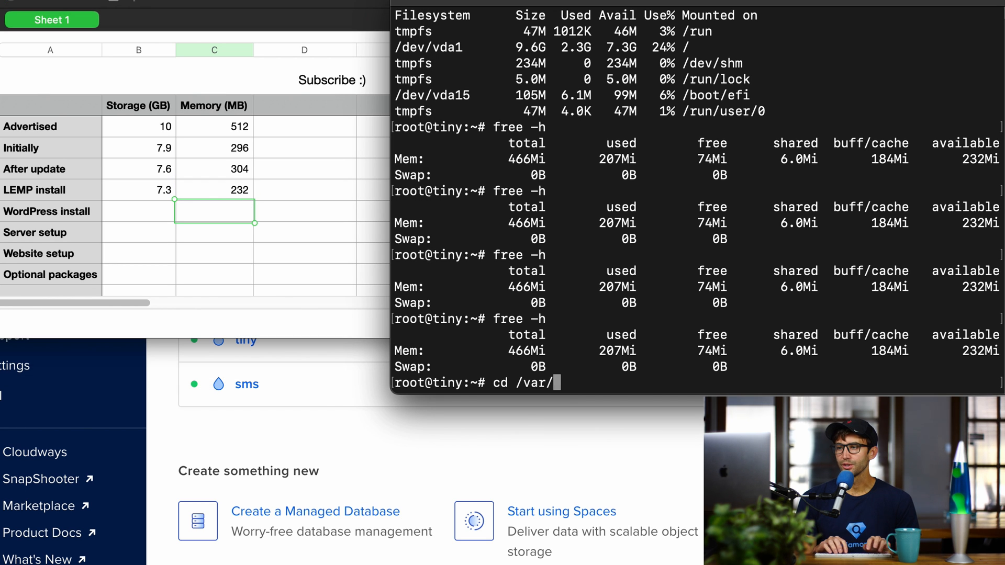
{"action": "type", "text": "wget https://wordpress.org/latest.tar.gz"}
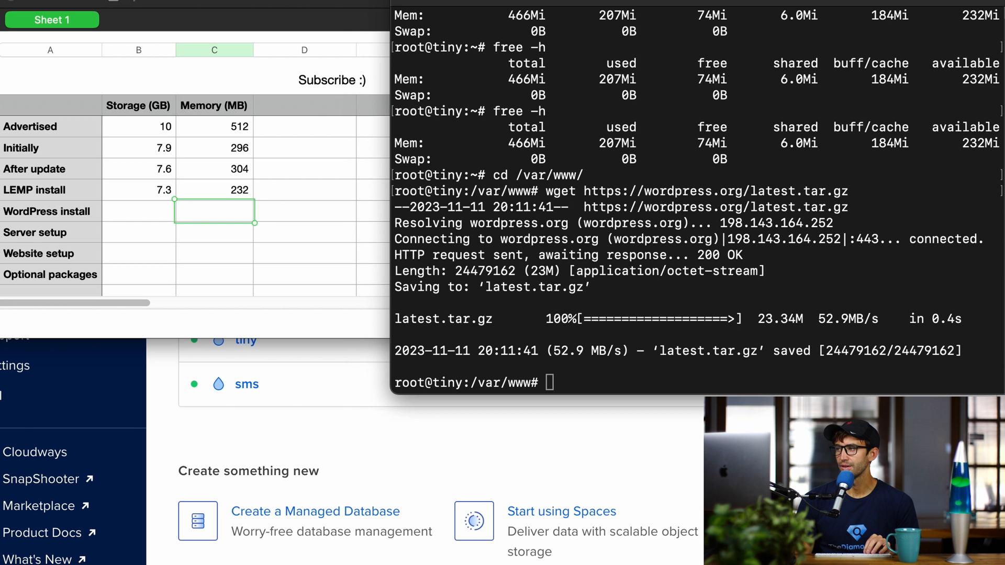
{"action": "type", "text": "tar -xzvf latest.tar.gz"}
{"action": "type", "text": "rm latest.tar.gz"}
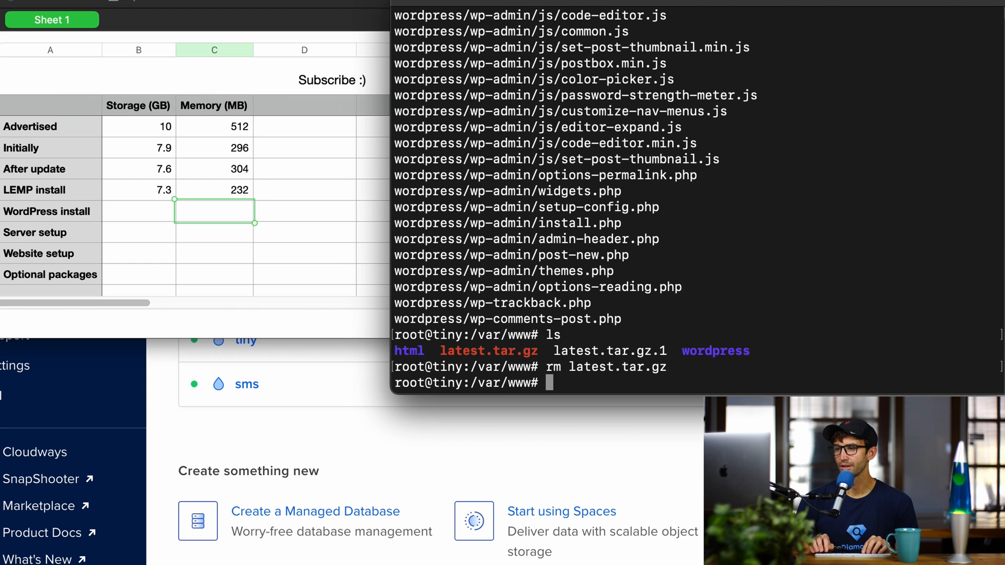
{"action": "type", "text": "chown -R www-data:www-data wordpress"}
{"action": "type", "text": "229"}
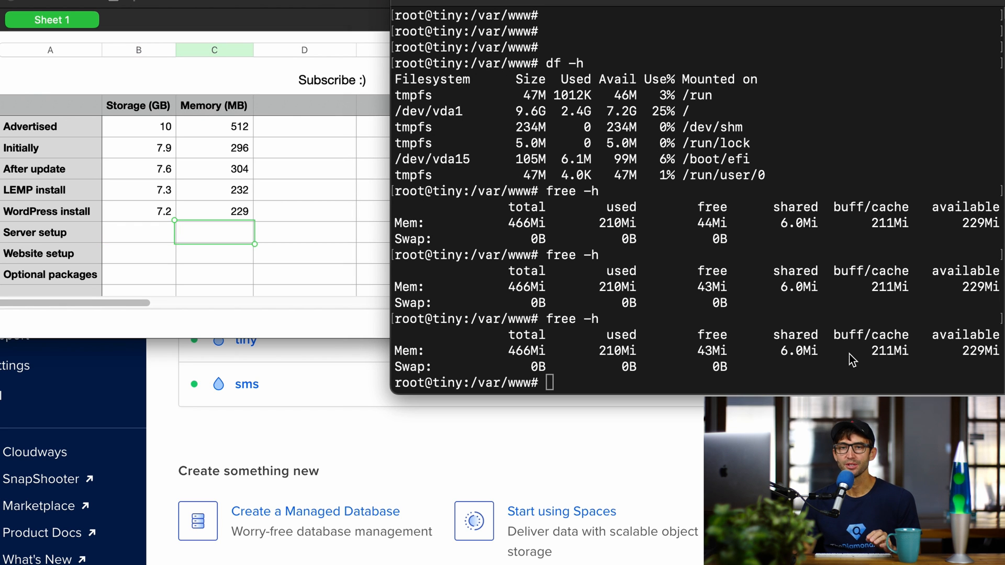
{"action": "type", "text": "mysql -u root -p"}
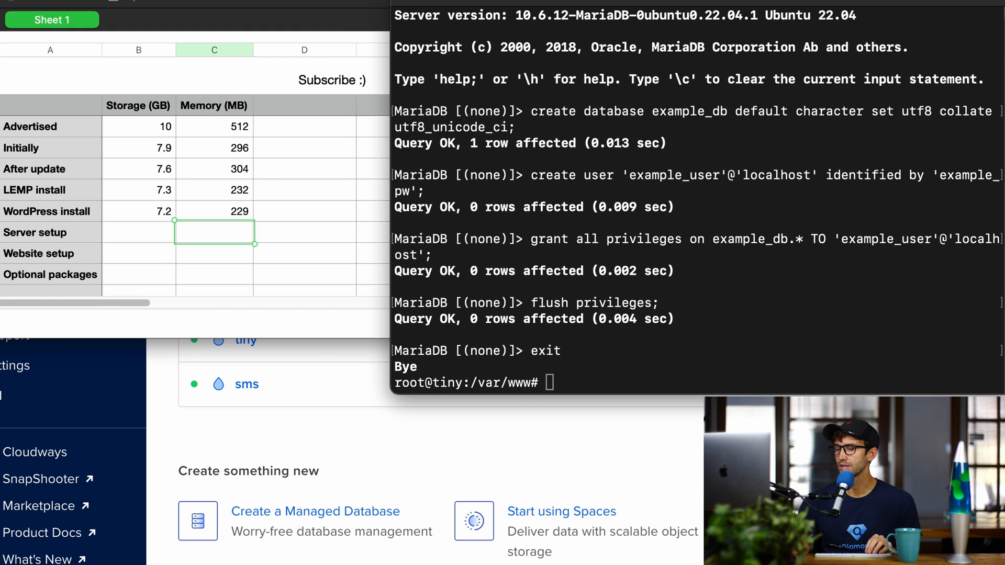
Change to /etc/nginx/sites-available after finishing the example_db and example_user setup
{"action": "type", "text": "cd /etc/nginx/sites-available/"}
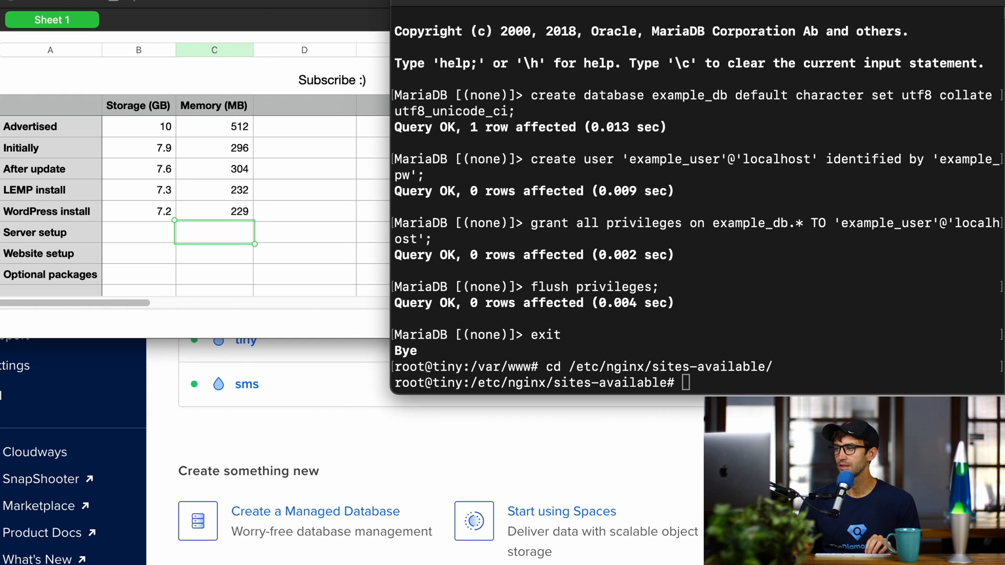
Edit wordpress.conf in vim, link it into sites-enabled, and restart nginx
{"action": "type", "text": "vim wordpress.conf"}
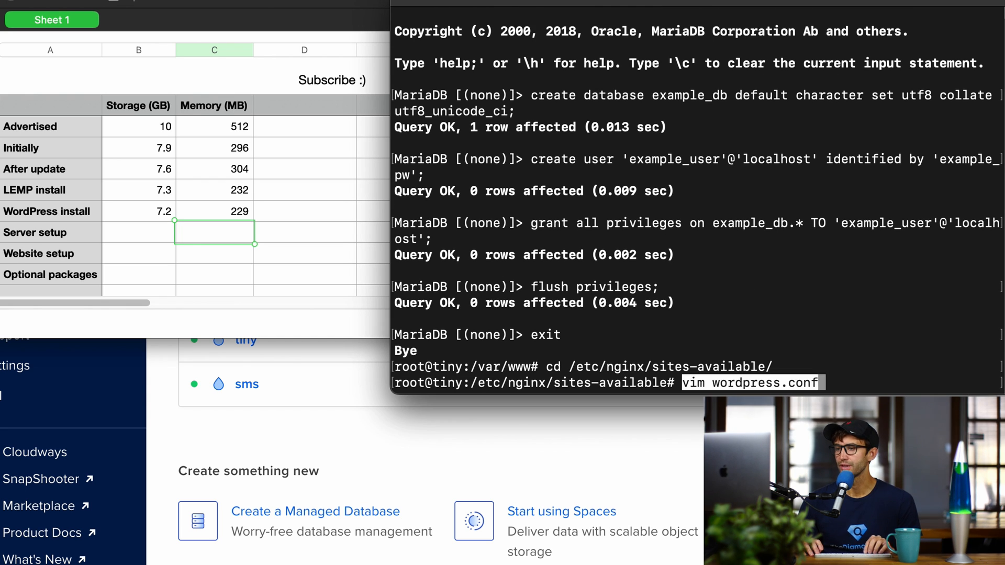
{"action": "key", "text": "enter"}
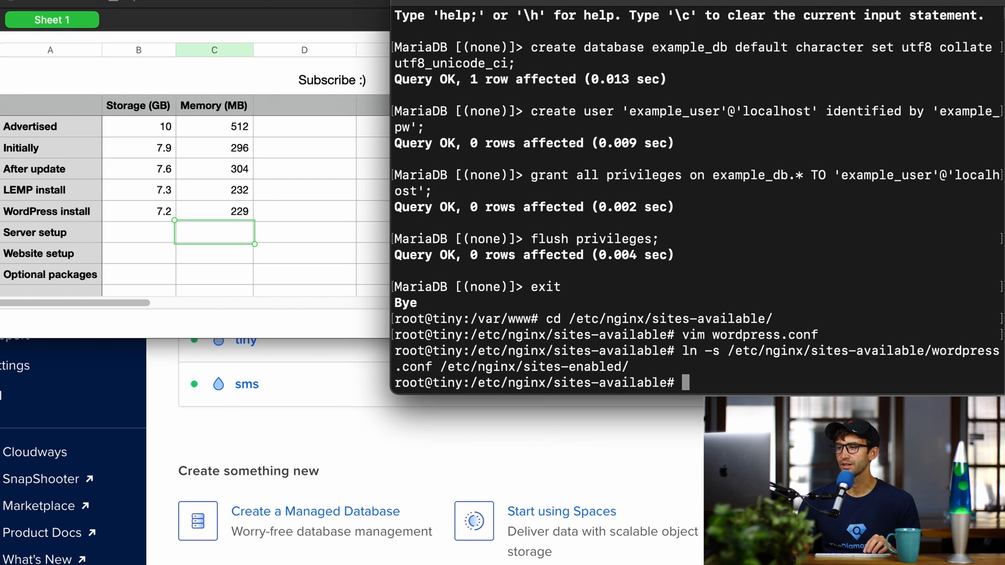
{"action": "double_click", "coordinate": [889, 351]}
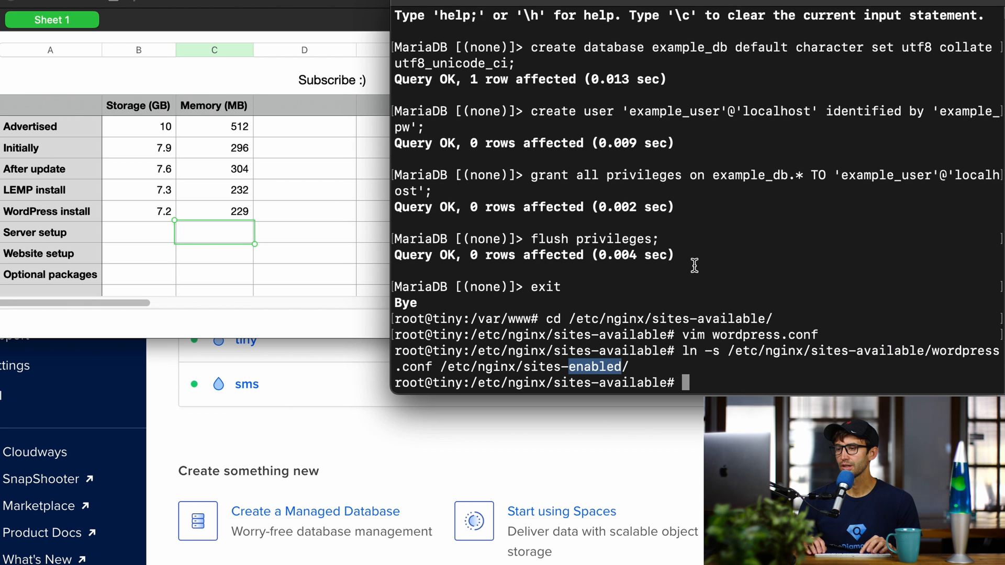
{"action": "type", "text": "systemctl restart nginx"}
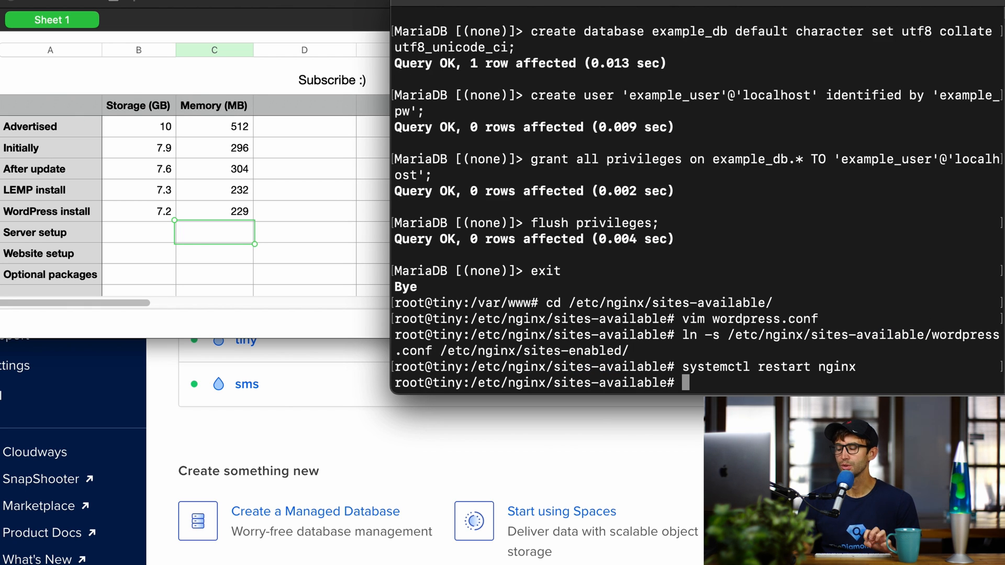
Run df -h and free -h and log 7.2 GB storage in the Server setup row
{"action": "type", "text": "df -h"}
{"action": "left_click", "coordinate": [139, 233]}
{"action": "type", "text": "7.2"}
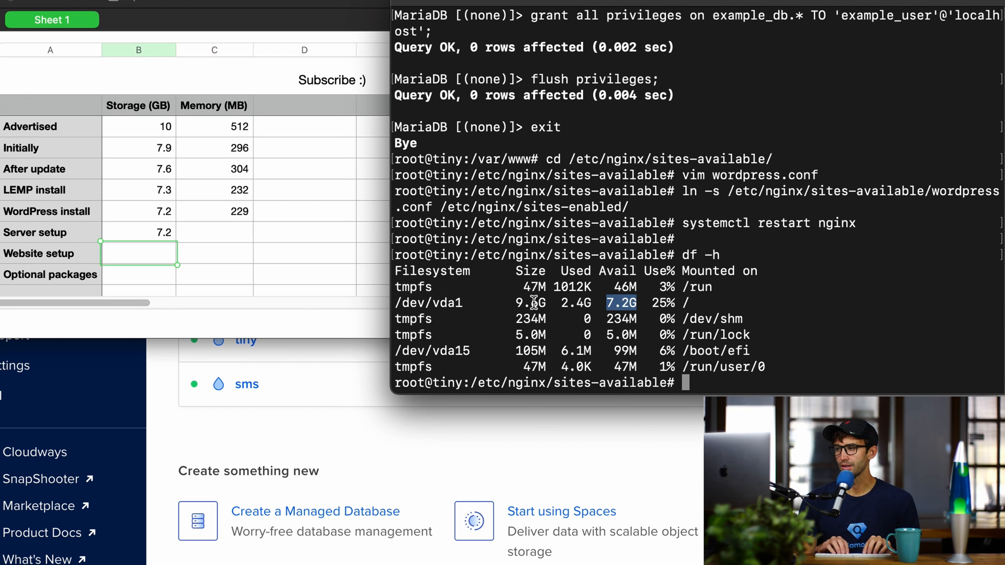
{"action": "type", "text": "free -h"}
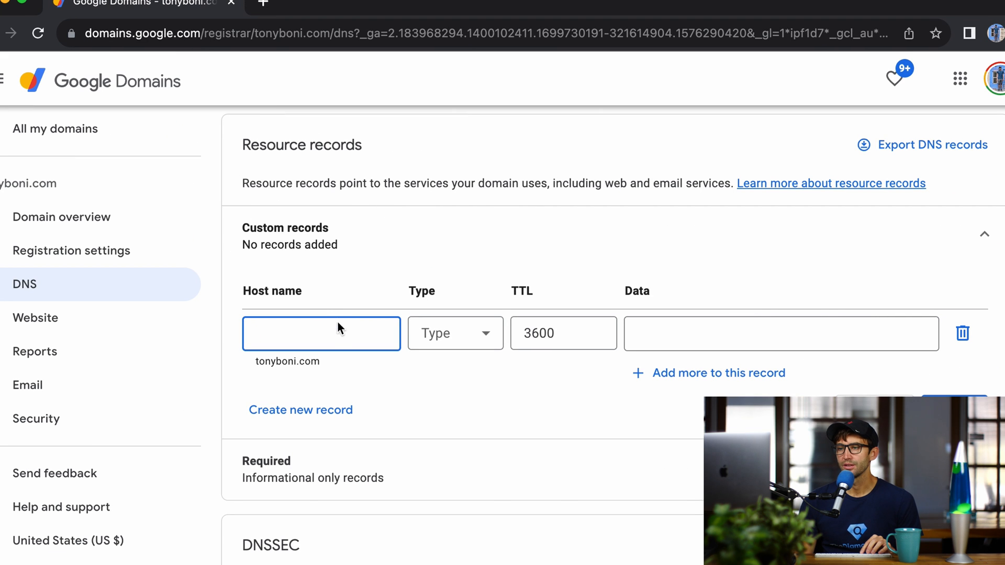
Add a custom A record with host name tiny pointing tiny.tonyboni.com to 142.93.200.162
{"action": "type", "text": "tin"}
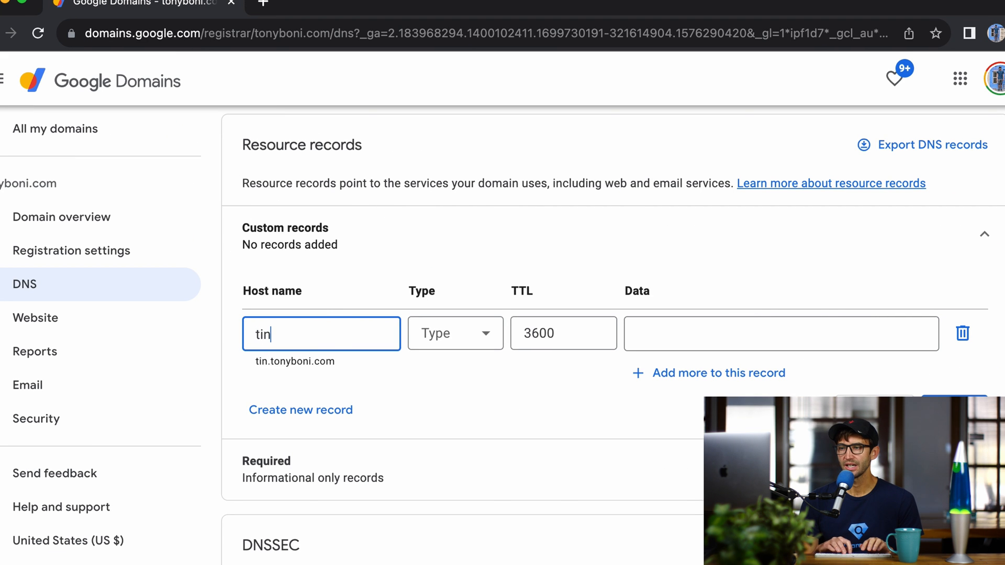
{"action": "left_click", "coordinate": [456, 333]}
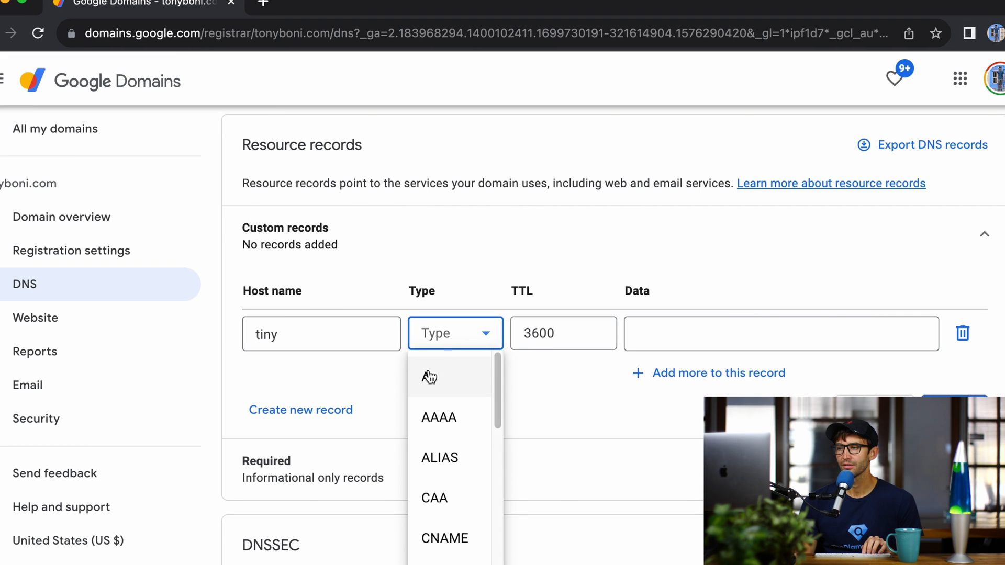
{"action": "left_click", "coordinate": [428, 376]}
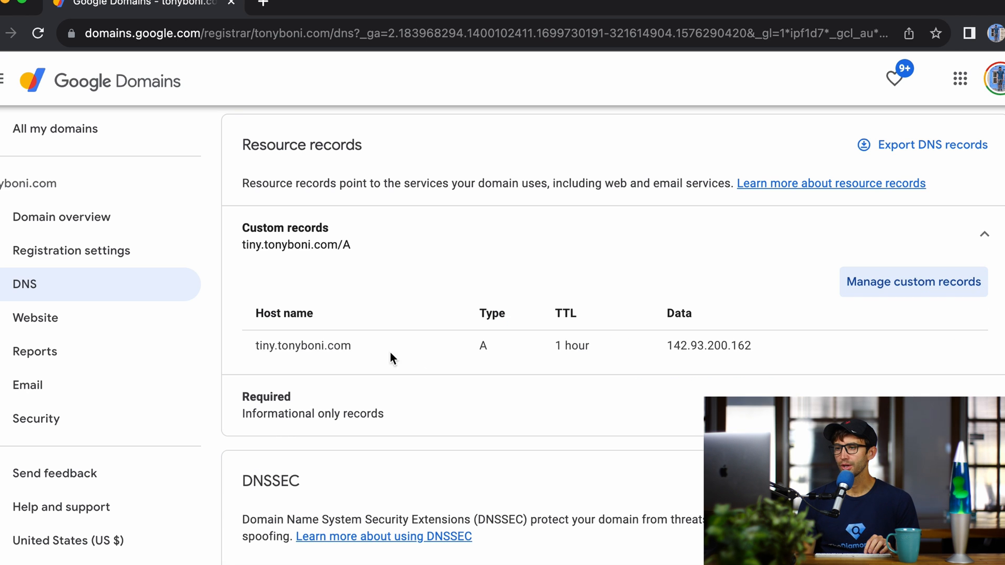
{"action": "double_click", "coordinate": [303, 345]}
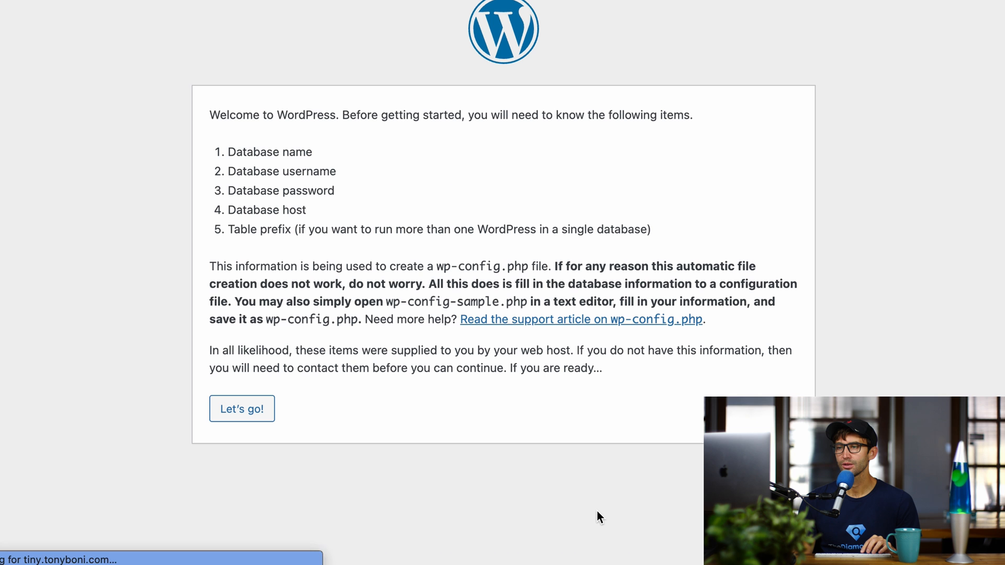
Submit the example_db connection details and run the WordPress installation
{"action": "left_click", "coordinate": [242, 410]}
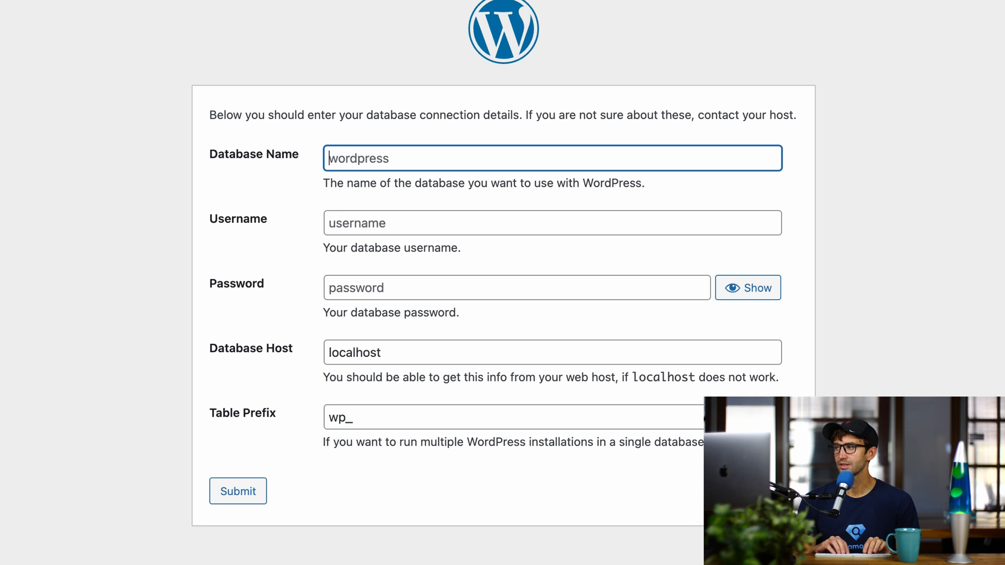
{"action": "left_click", "coordinate": [238, 491]}
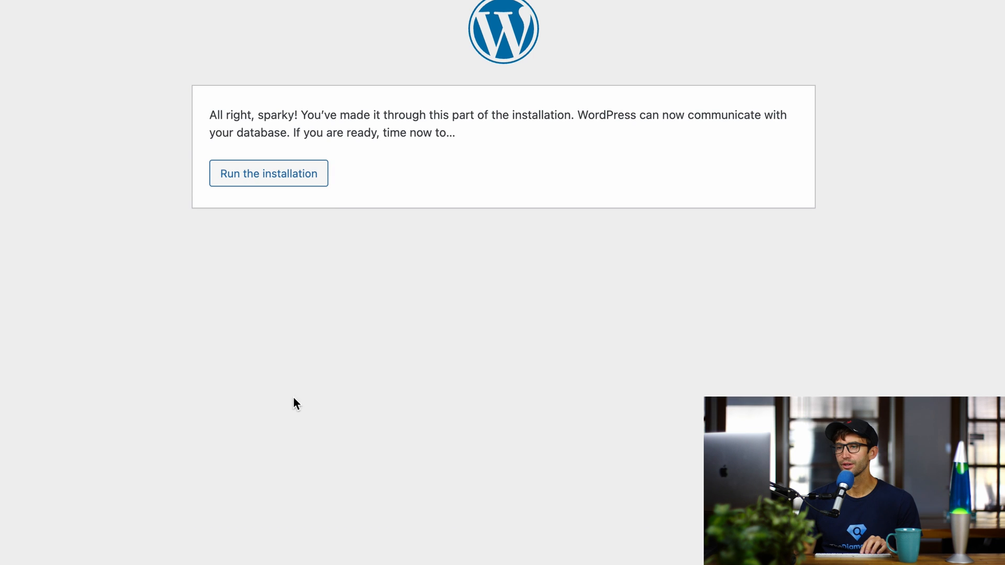
{"action": "mouse_move", "coordinate": [269, 173]}
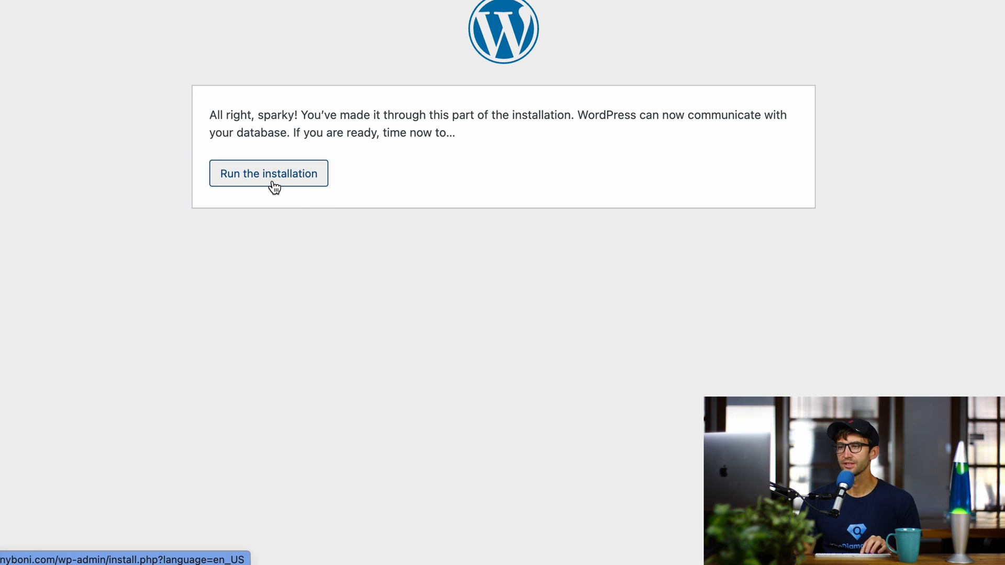
{"action": "left_click", "coordinate": [269, 174]}
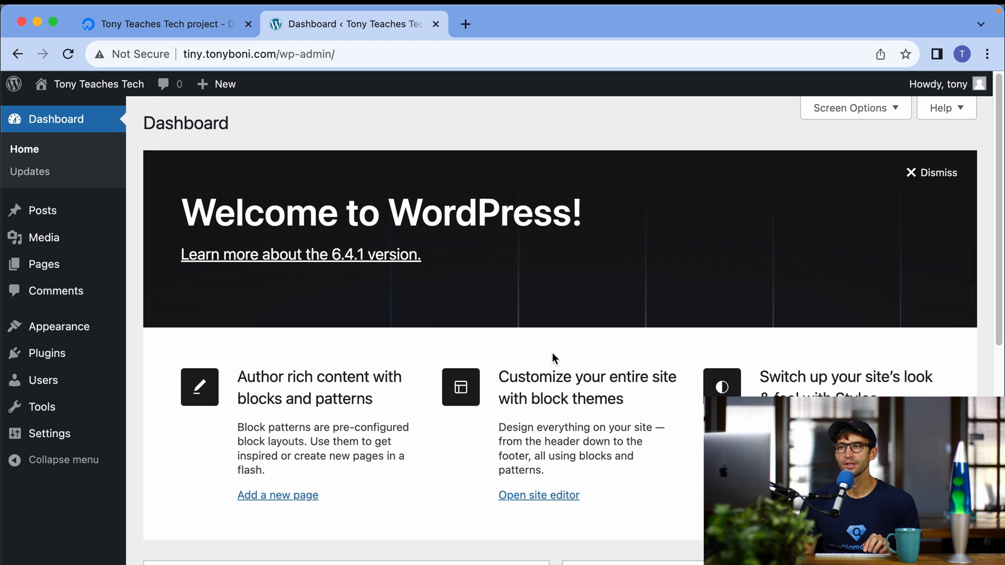
Visit the live Tony Teaches Tech site from the WordPress dashboard
{"action": "left_click", "coordinate": [99, 83]}
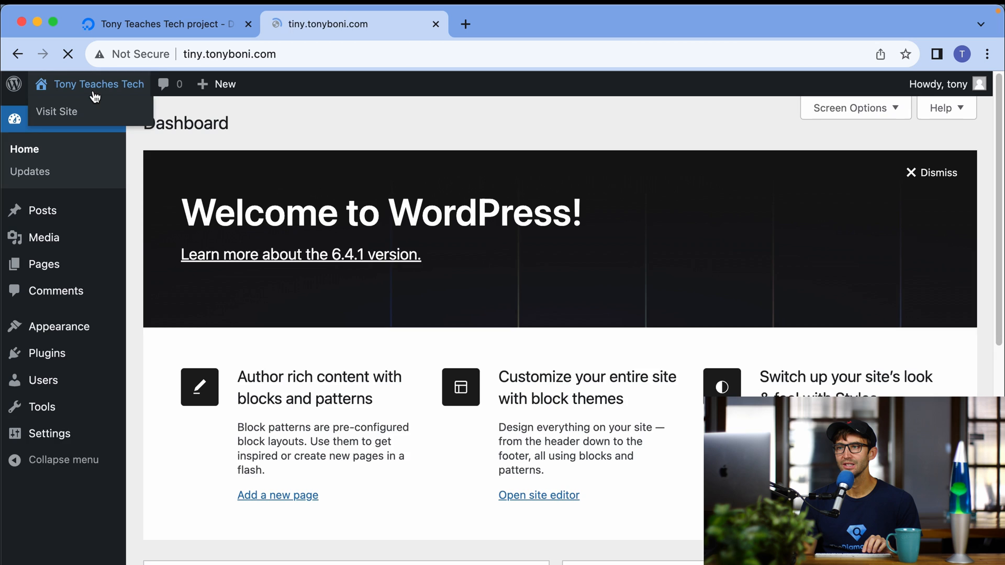
{"action": "left_click", "coordinate": [56, 111]}
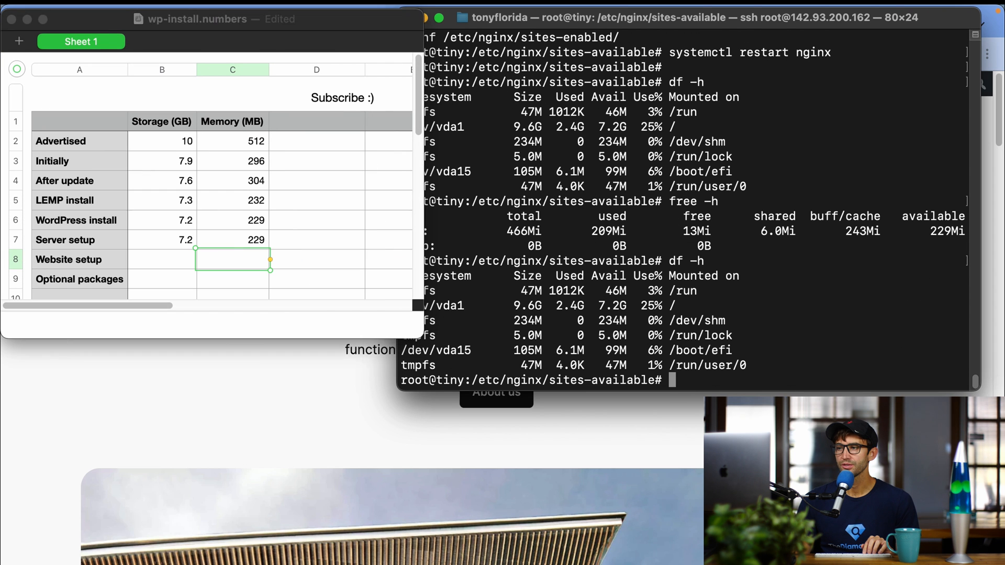
Log 7.2 GB storage and 184 MB memory in the Website setup row of the Numbers sheet
{"action": "left_click", "coordinate": [316, 220]}
{"action": "type", "text": "7.2"}
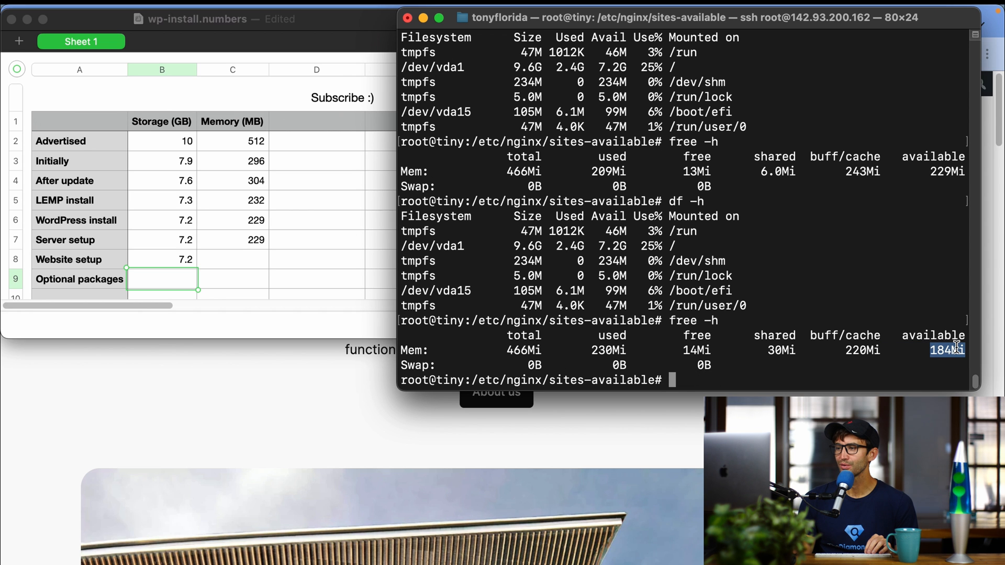
{"action": "type", "text": "184"}
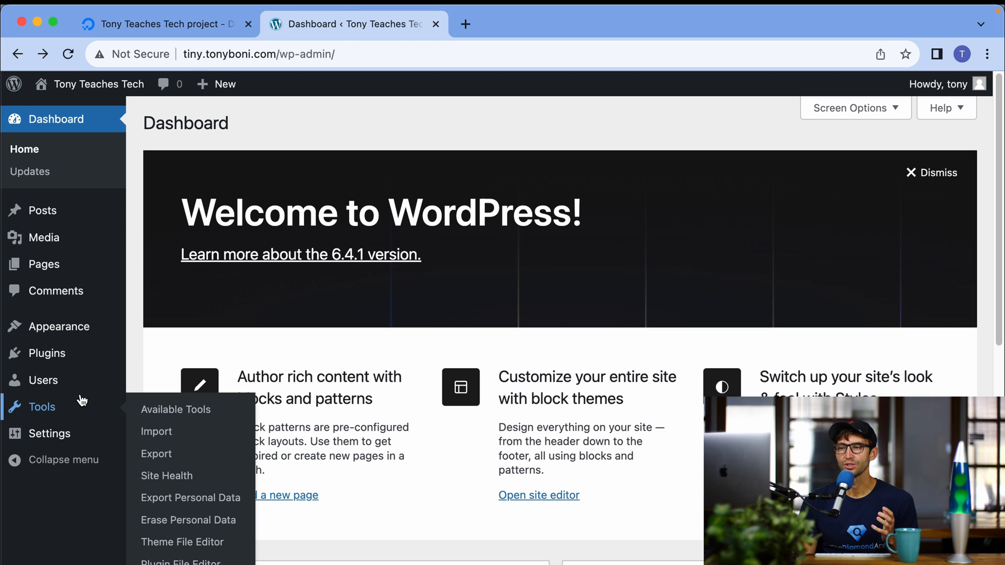
{"action": "mouse_move", "coordinate": [206, 481]}
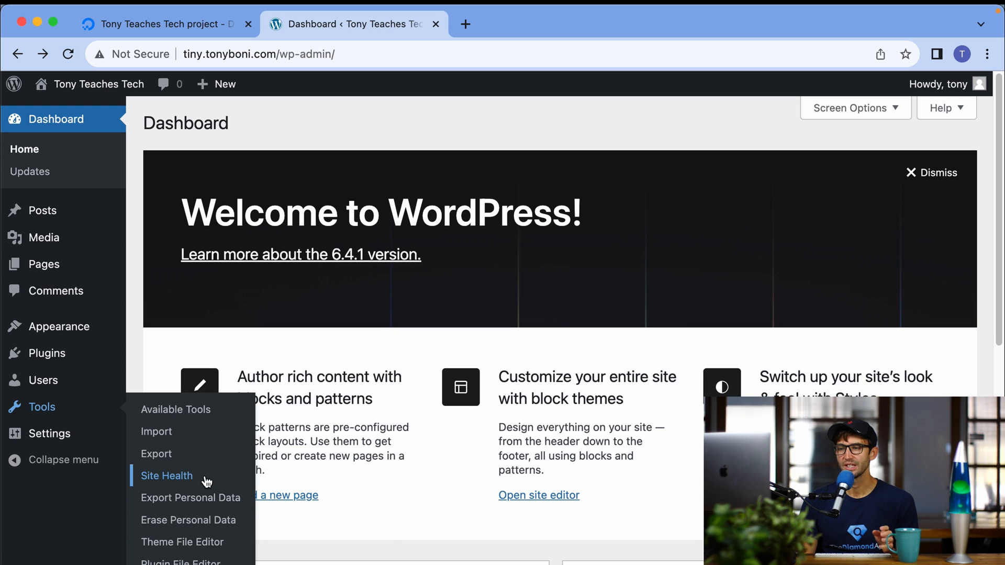
View the Site Health report and expand the missing recommended PHP modules item
{"action": "left_click", "coordinate": [166, 475]}
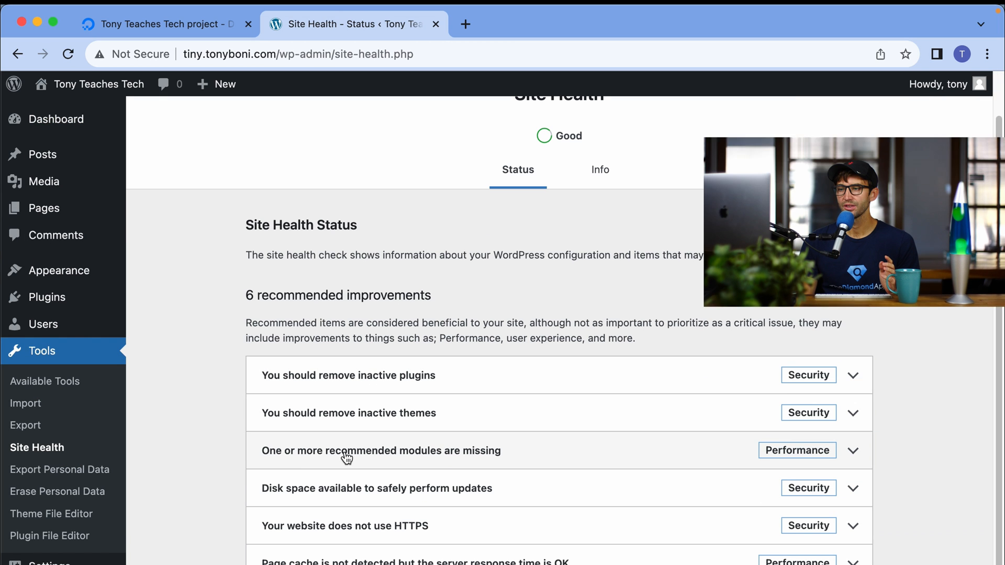
{"action": "left_click", "coordinate": [380, 450]}
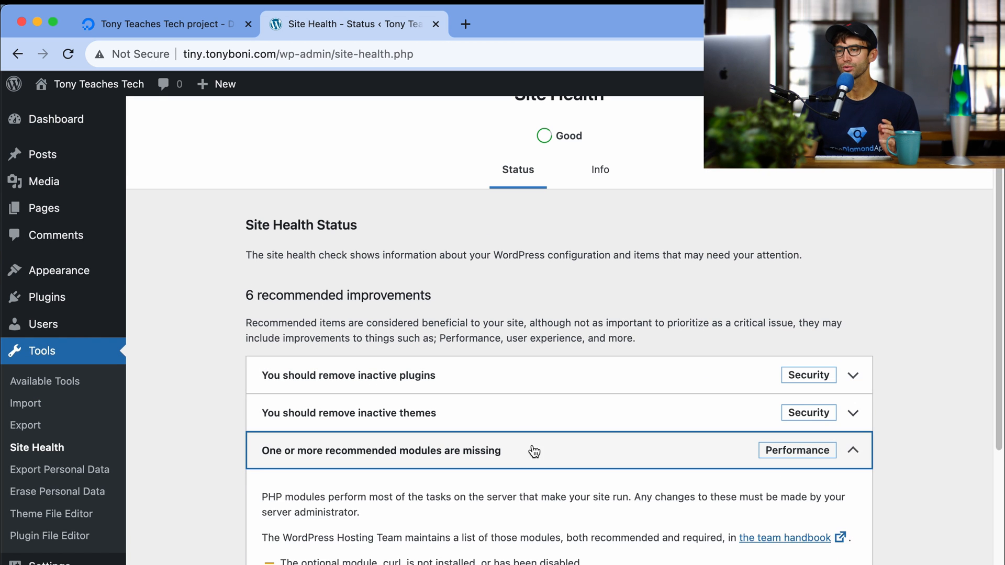
{"action": "scroll", "scroll_direction": "down", "scroll_amount": 3}
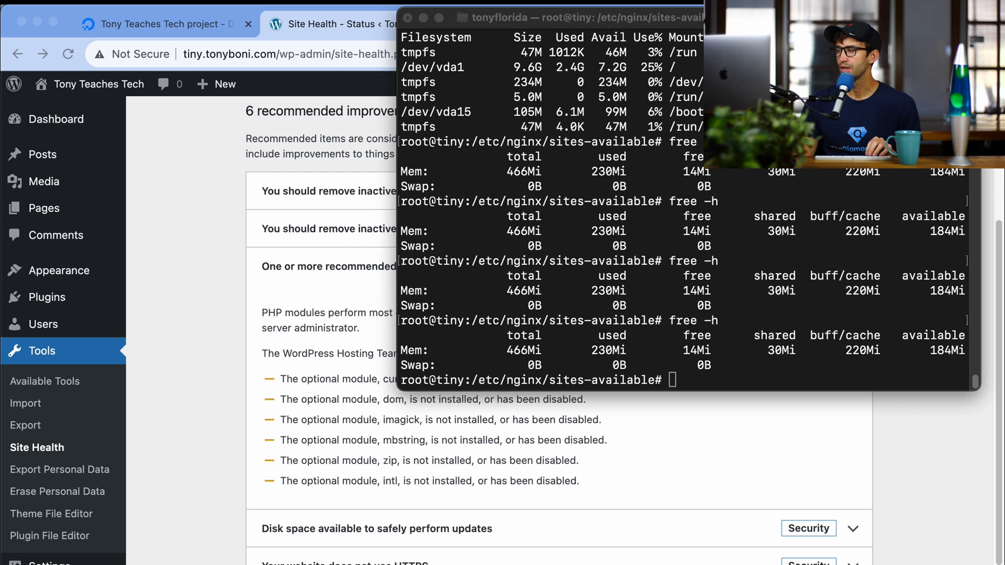
Install php-curl, php-dom, php-mbstring, php-imagick, php-zip and php-intl, reload Site Health, and recheck disk with df -h
{"action": "type", "text": "apt install php-curl php-dom php-mbstring php-imagick php-zip php-intl"}
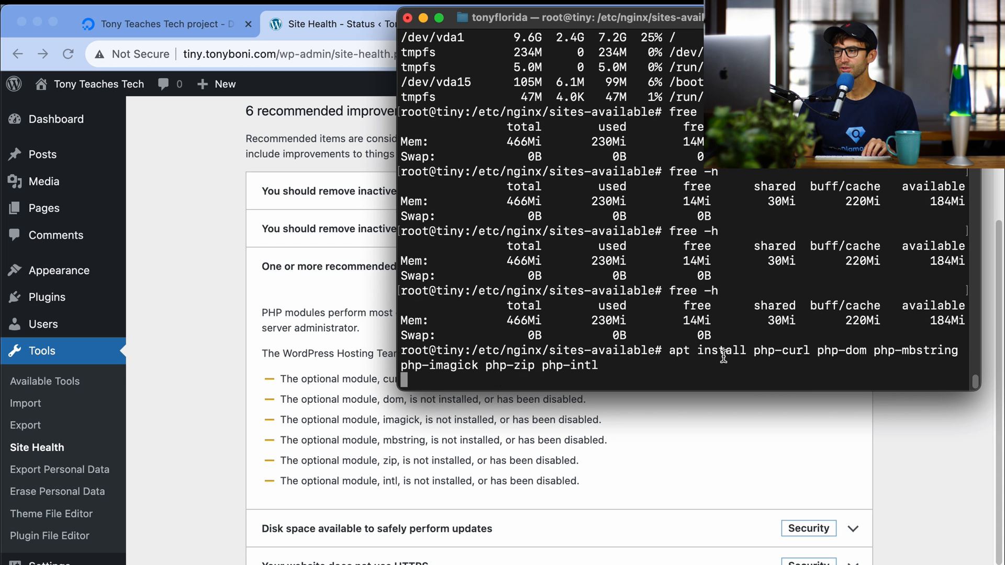
{"action": "mouse_move", "coordinate": [903, 358]}
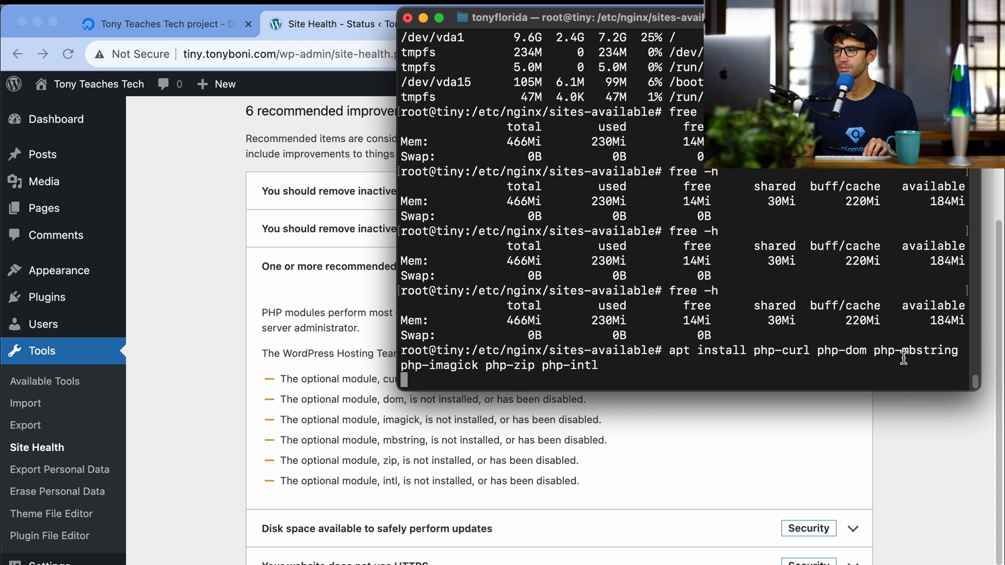
{"action": "mouse_move", "coordinate": [547, 367]}
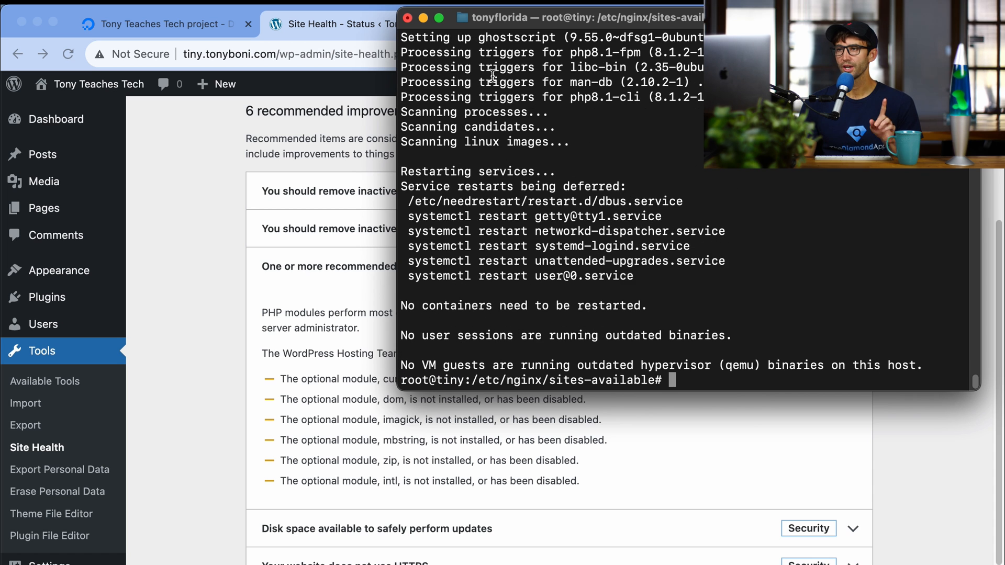
{"action": "left_click", "coordinate": [350, 24]}
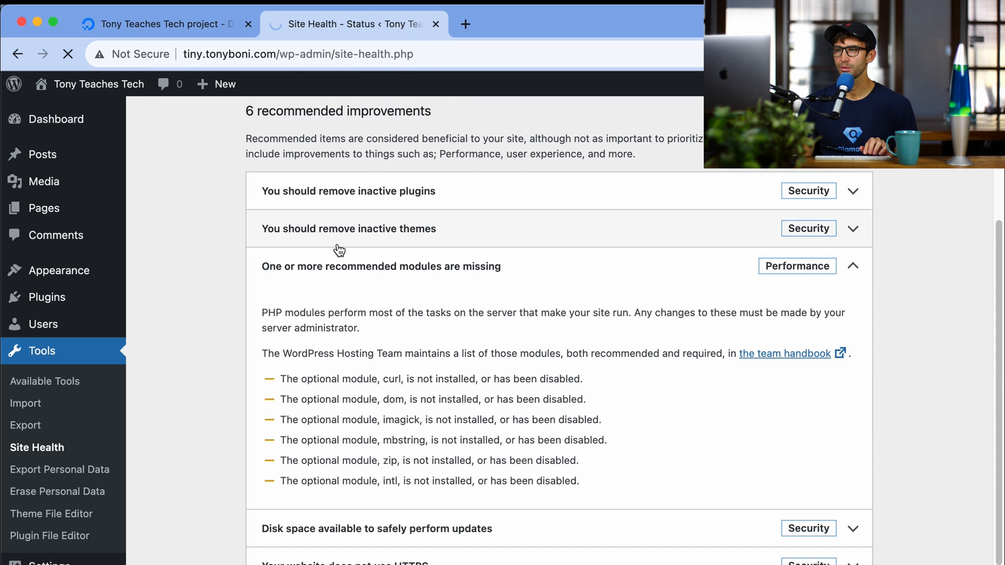
{"action": "left_click", "coordinate": [67, 54]}
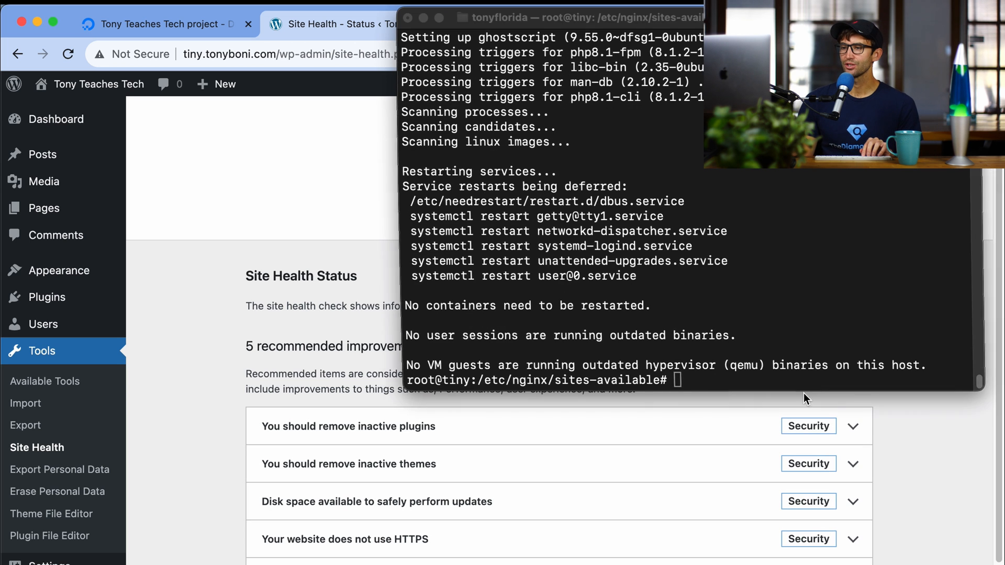
{"action": "type", "text": "df -h"}
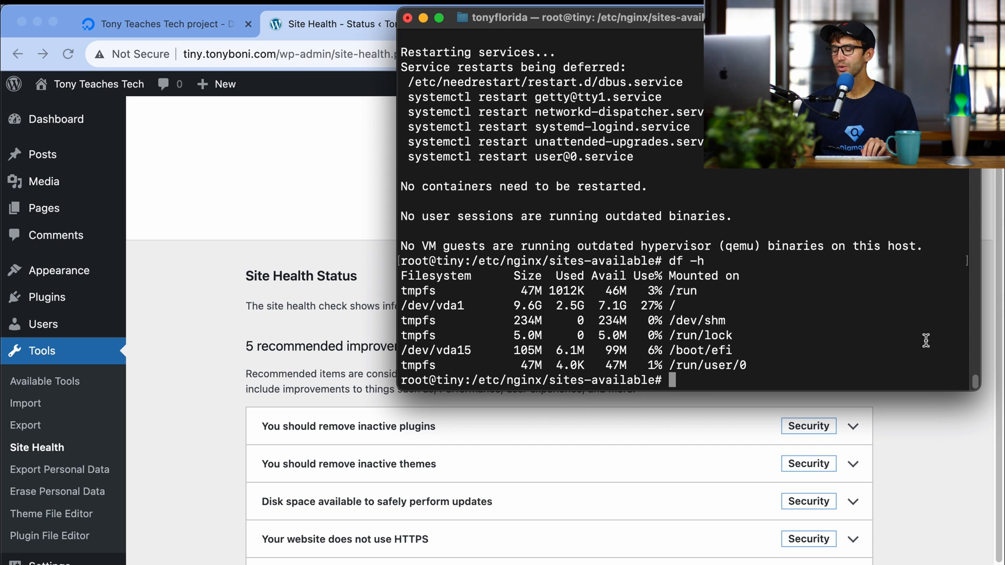